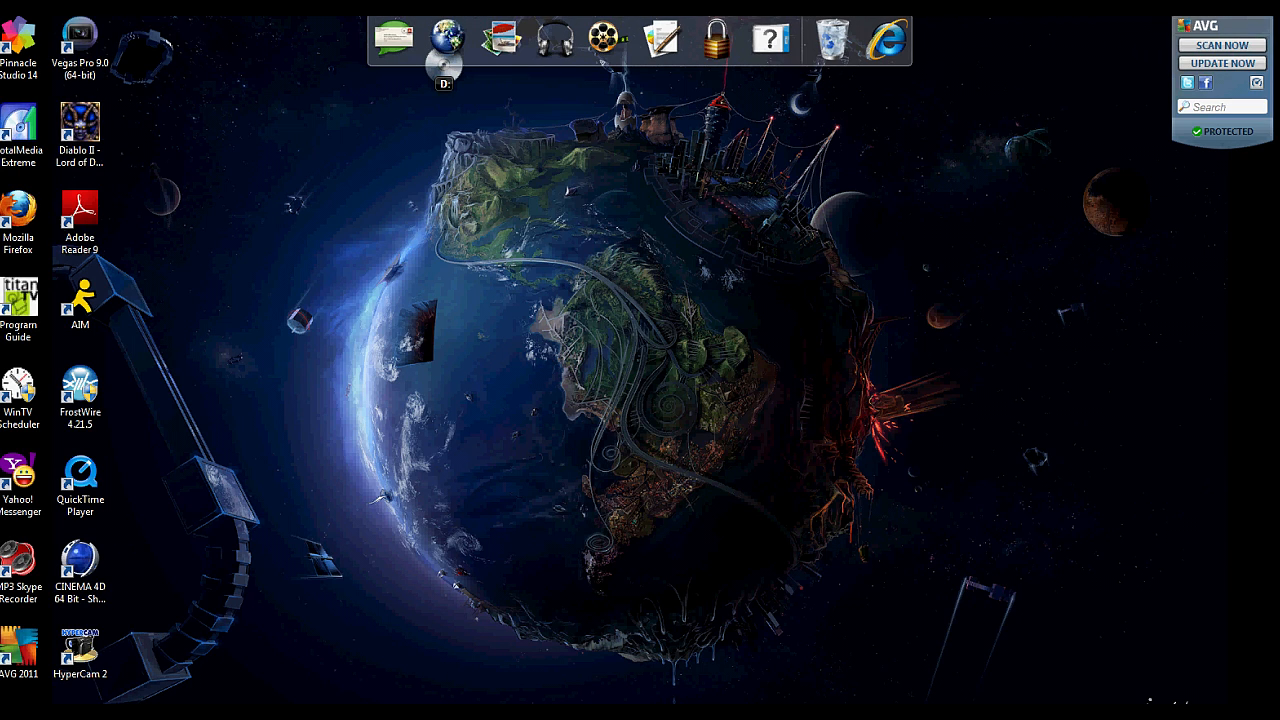
mouse_move(900, 188)
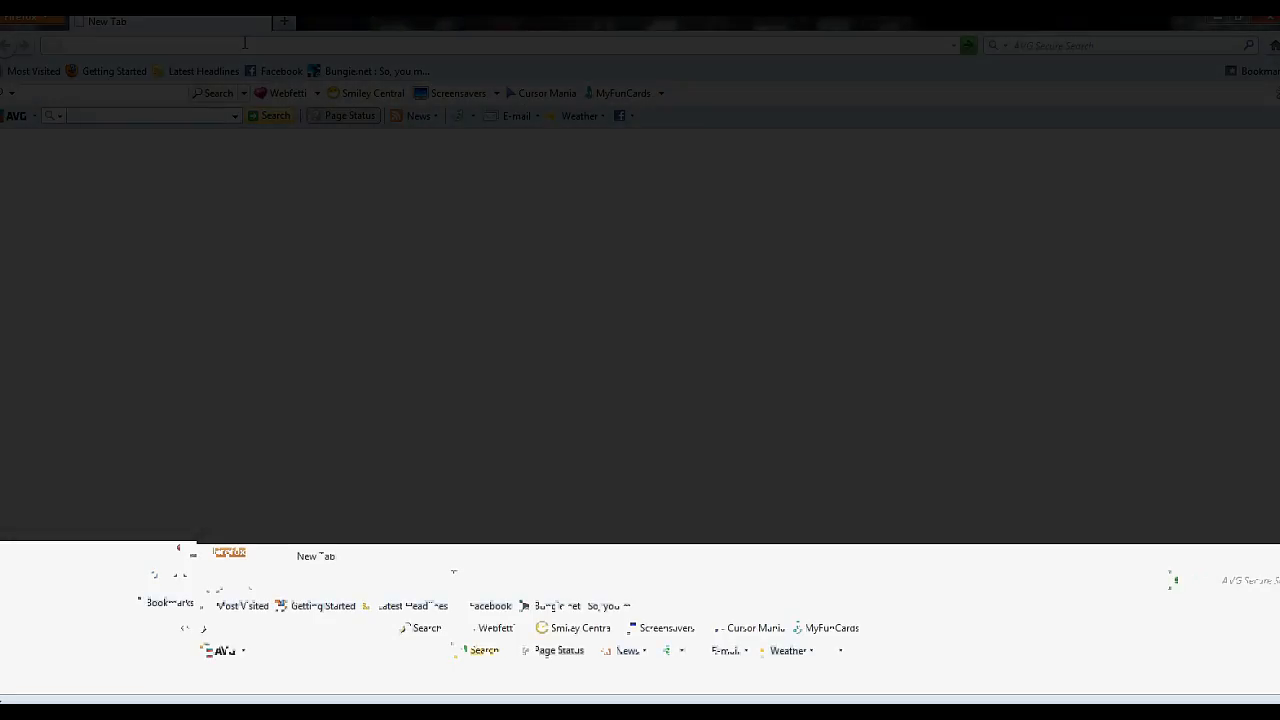
Step: Go to the NewBlue Cartoonr page and browse through its example gallery
text(ne)
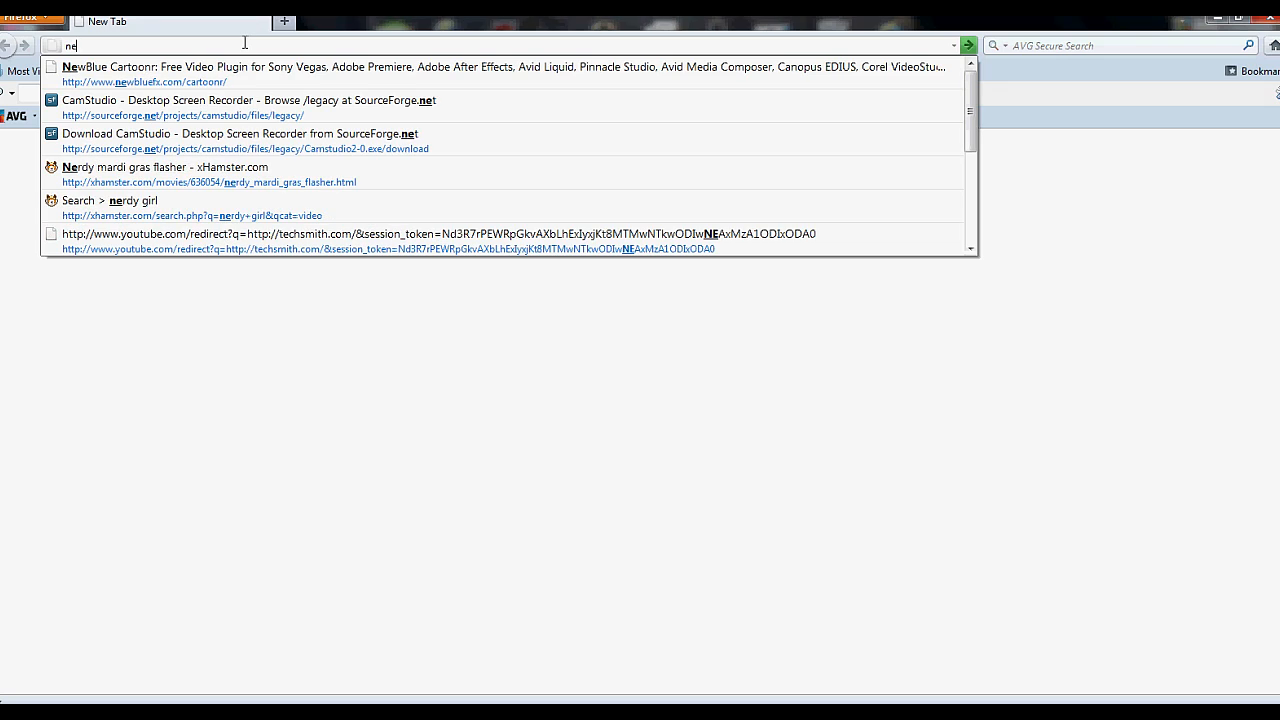
mouse_move(178, 74)
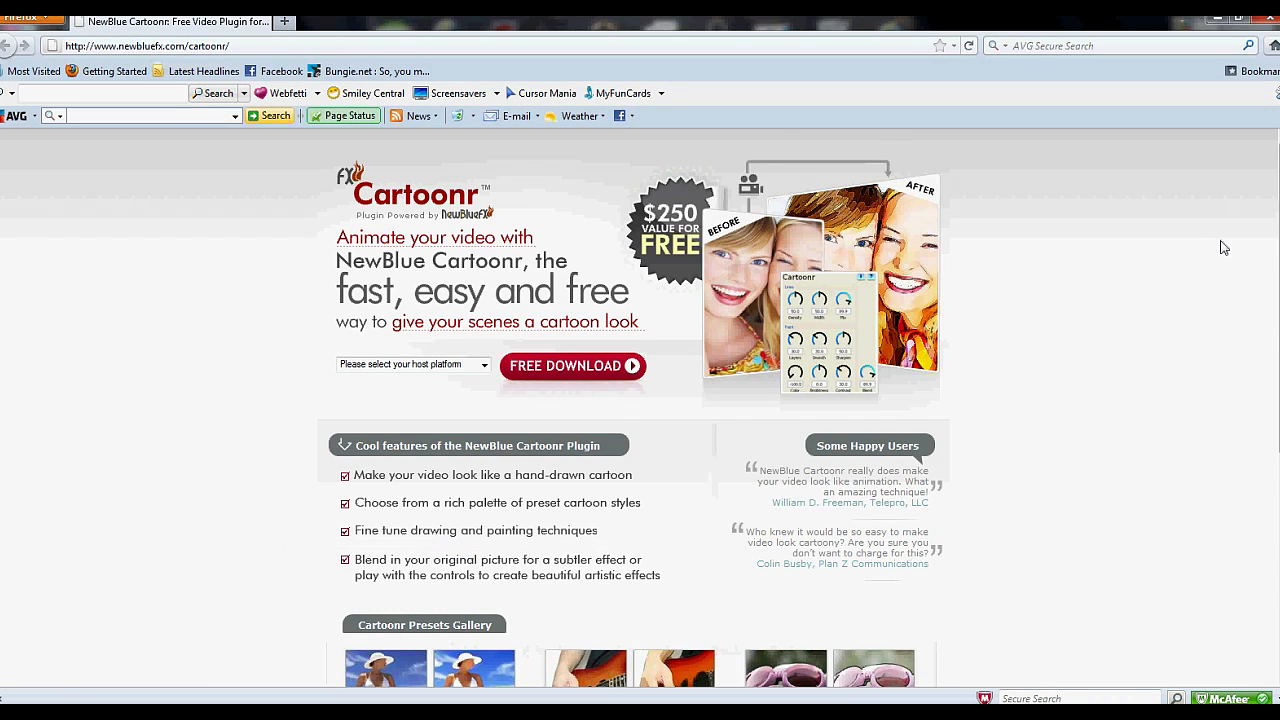
scroll(down, 3)
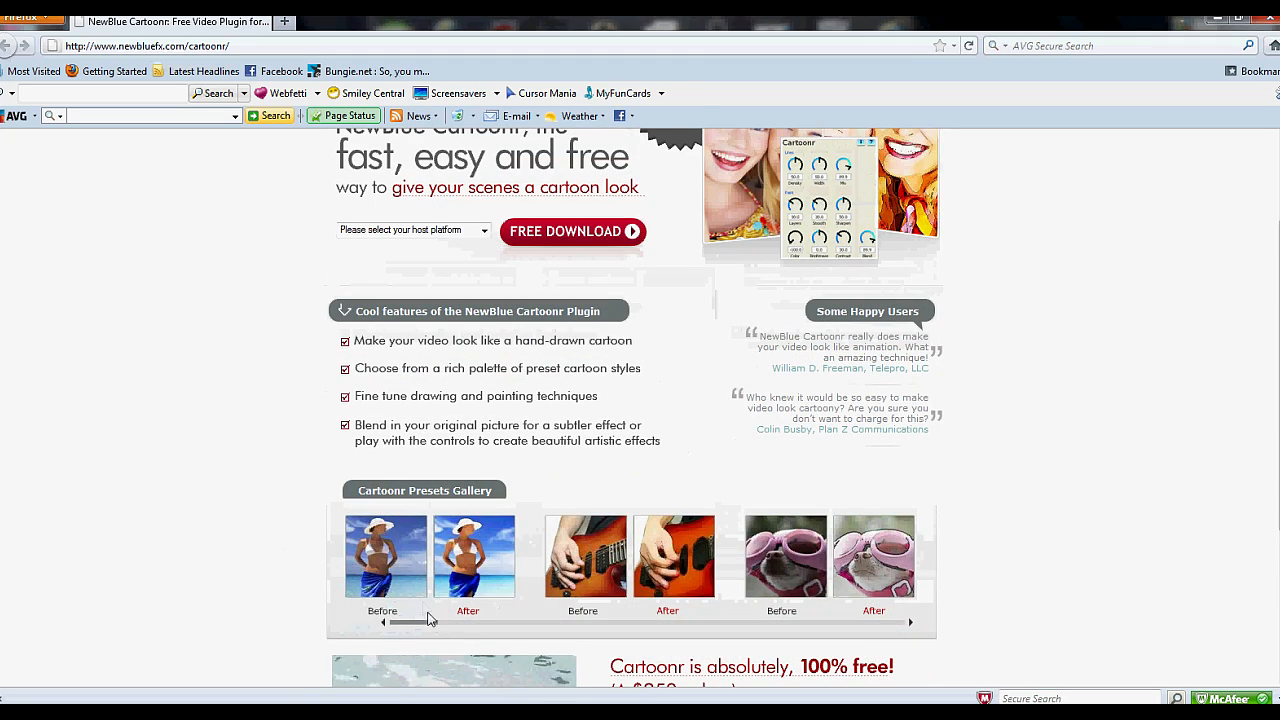
drag(404, 622, 600, 622)
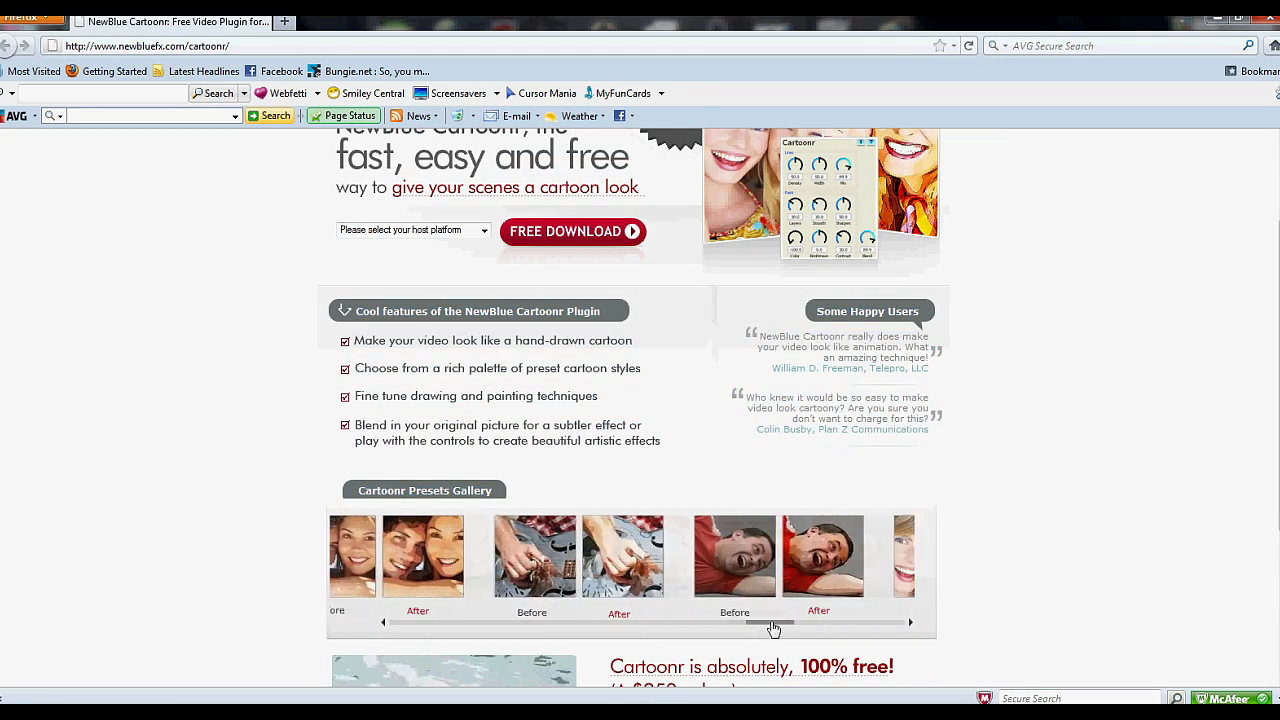
drag(772, 628, 880, 622)
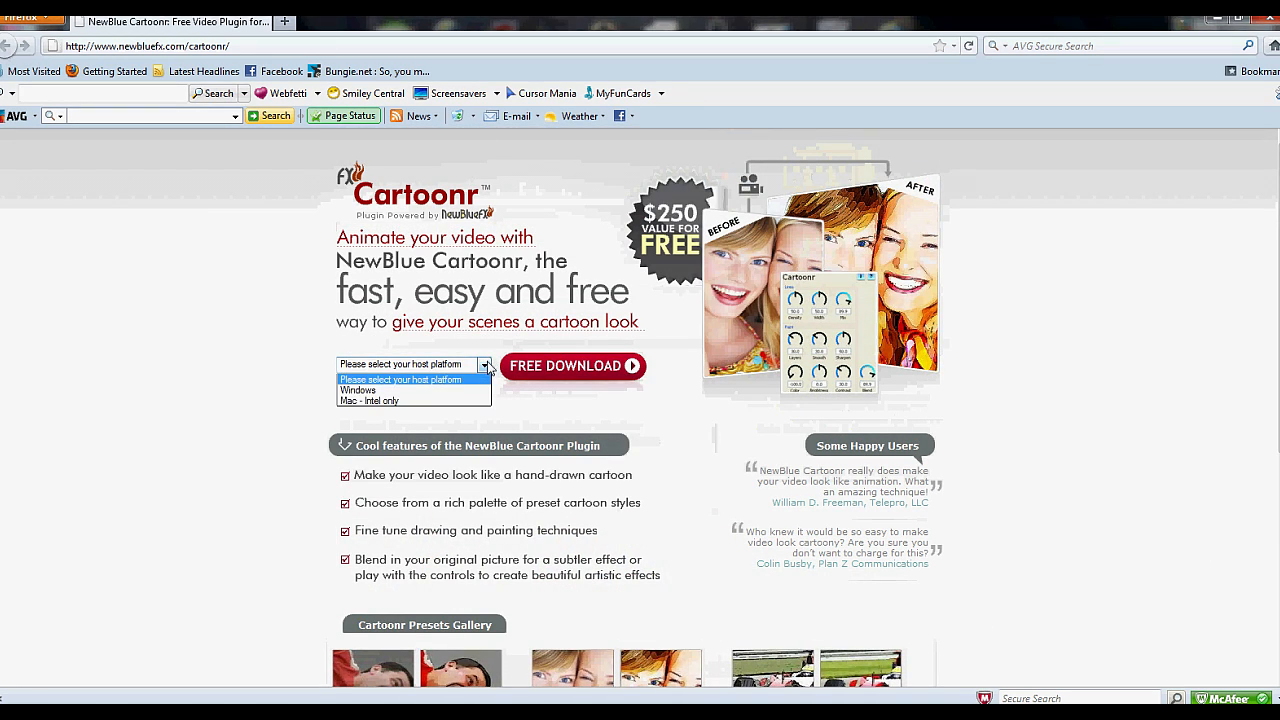
Step: Choose Windows as the host platform and start the free Cartoonr download
click(356, 390)
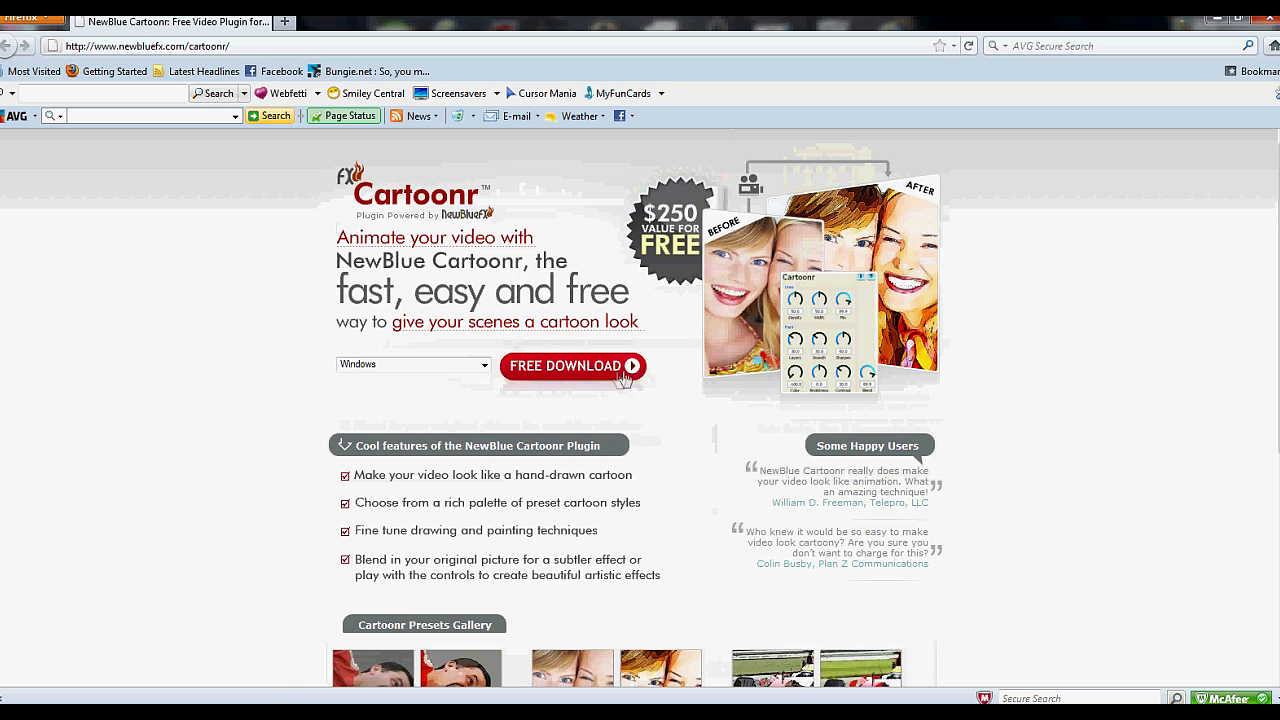
click(572, 364)
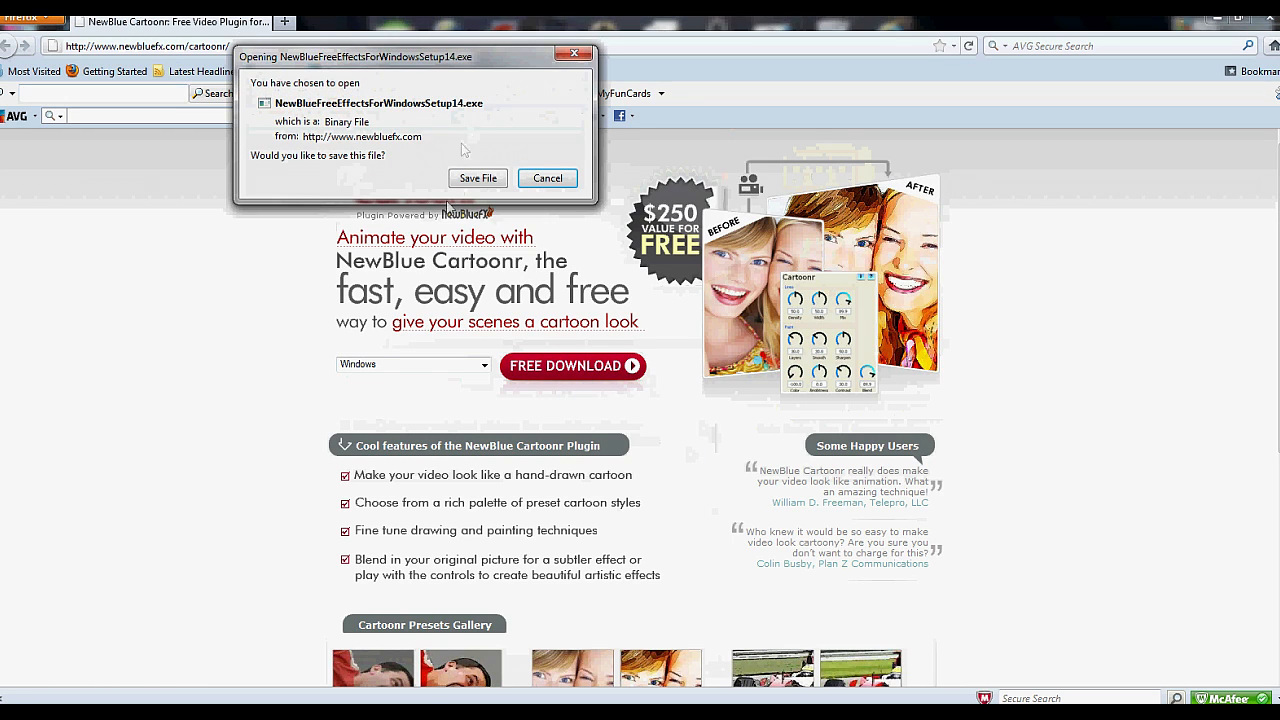
Step: Save the Cartoonr installer file to disk from the download prompt
click(548, 178)
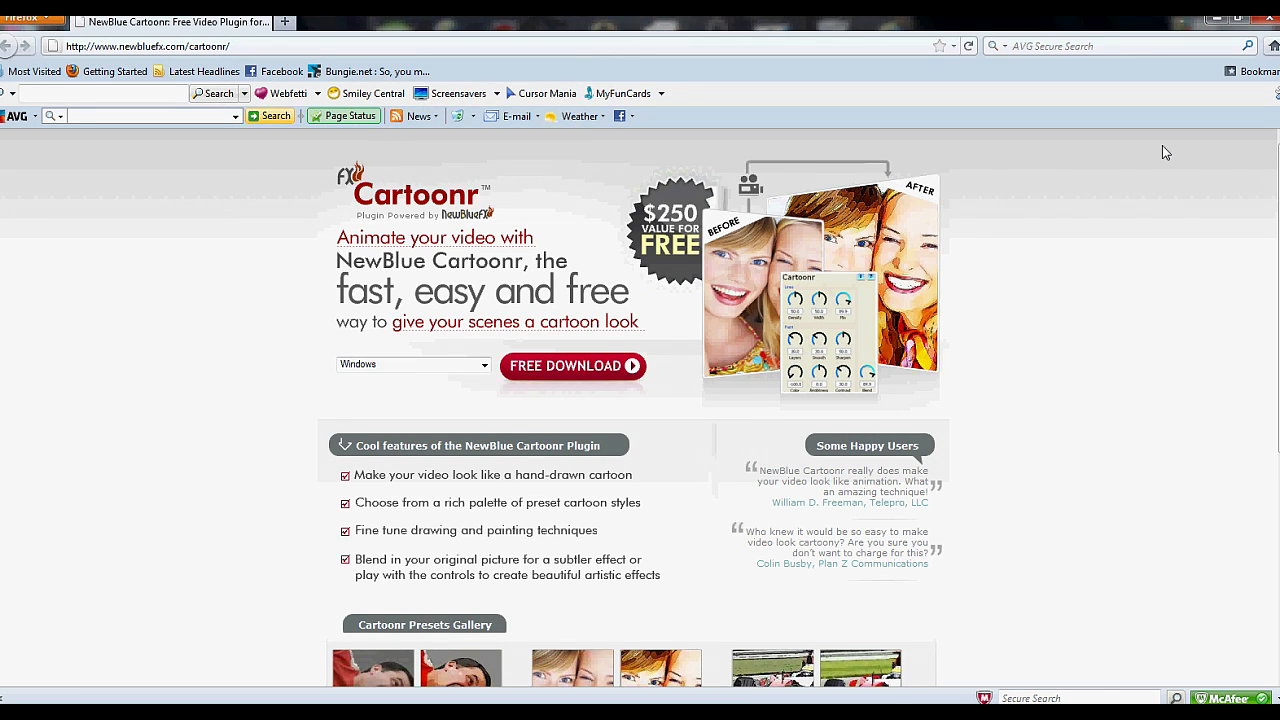
mouse_move(1122, 258)
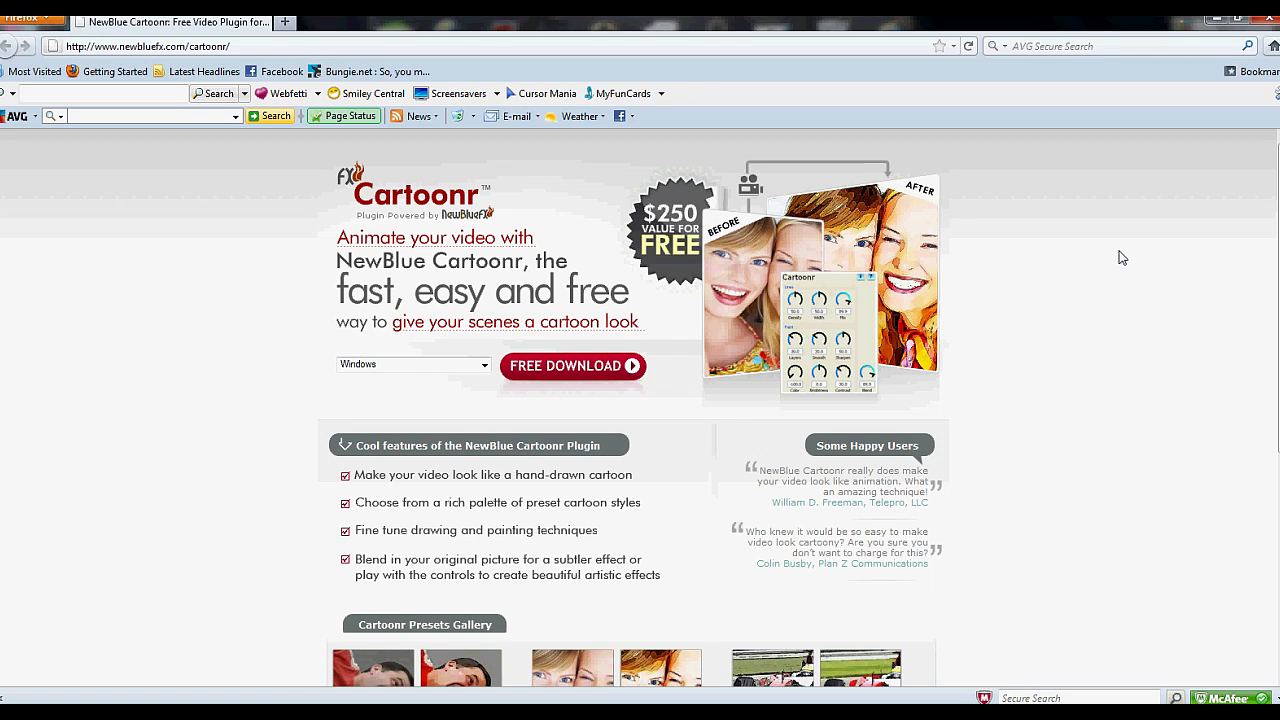
mouse_move(1088, 232)
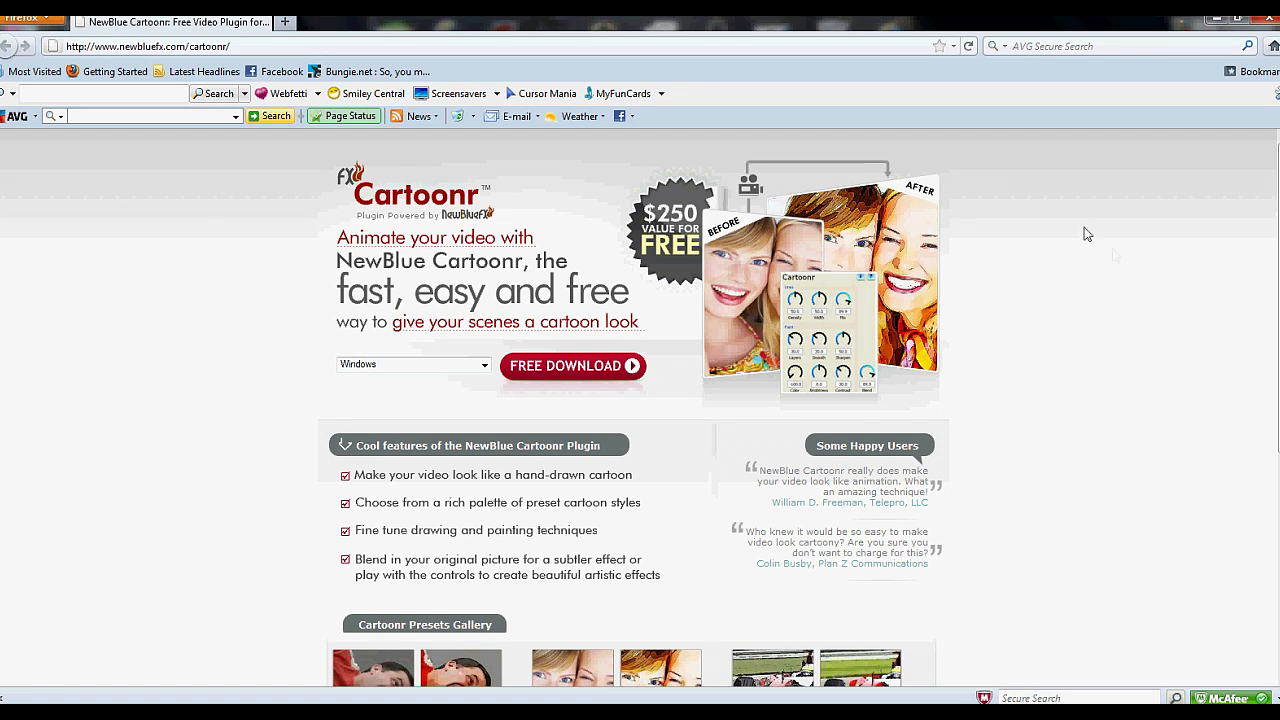
mouse_move(288, 276)
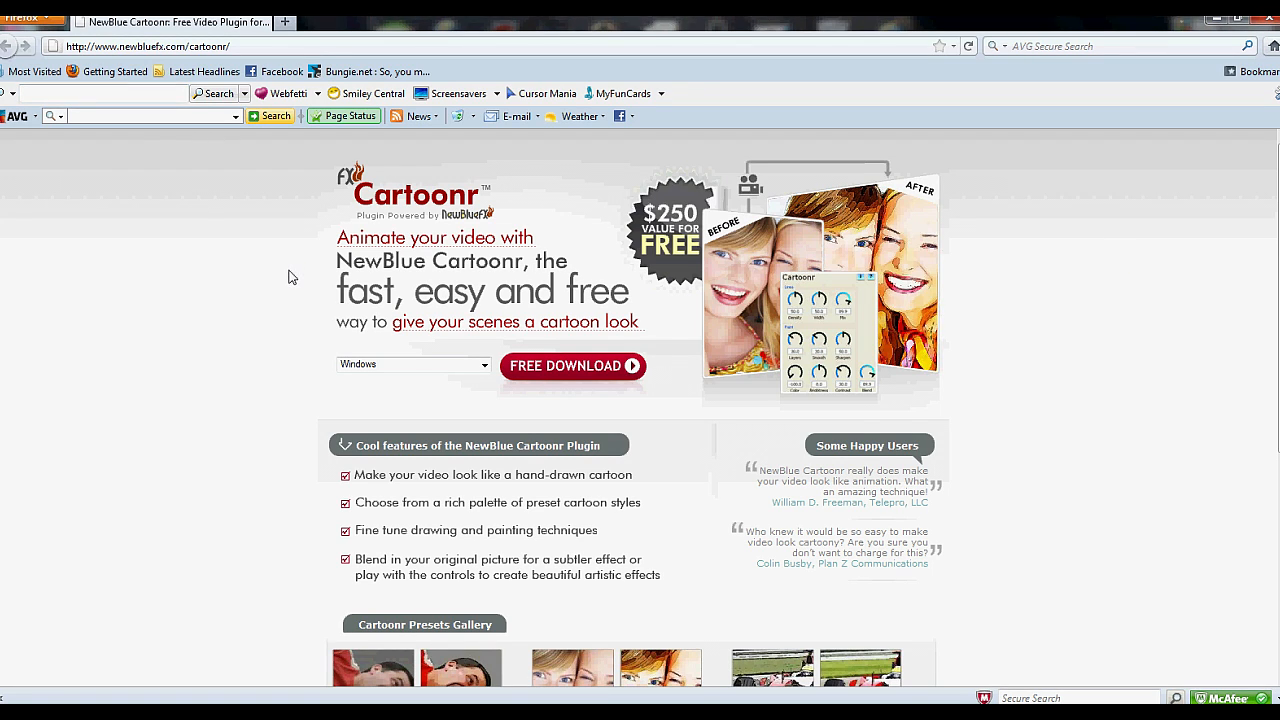
mouse_move(28, 316)
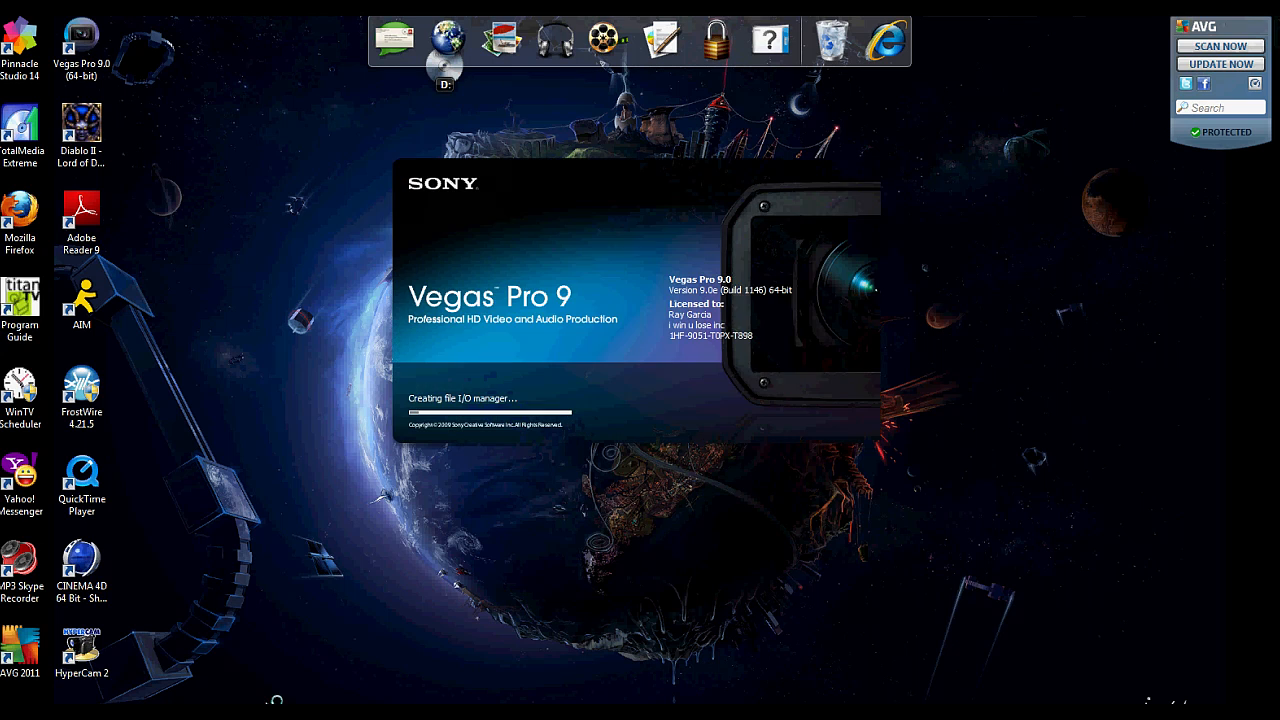
mouse_move(790, 672)
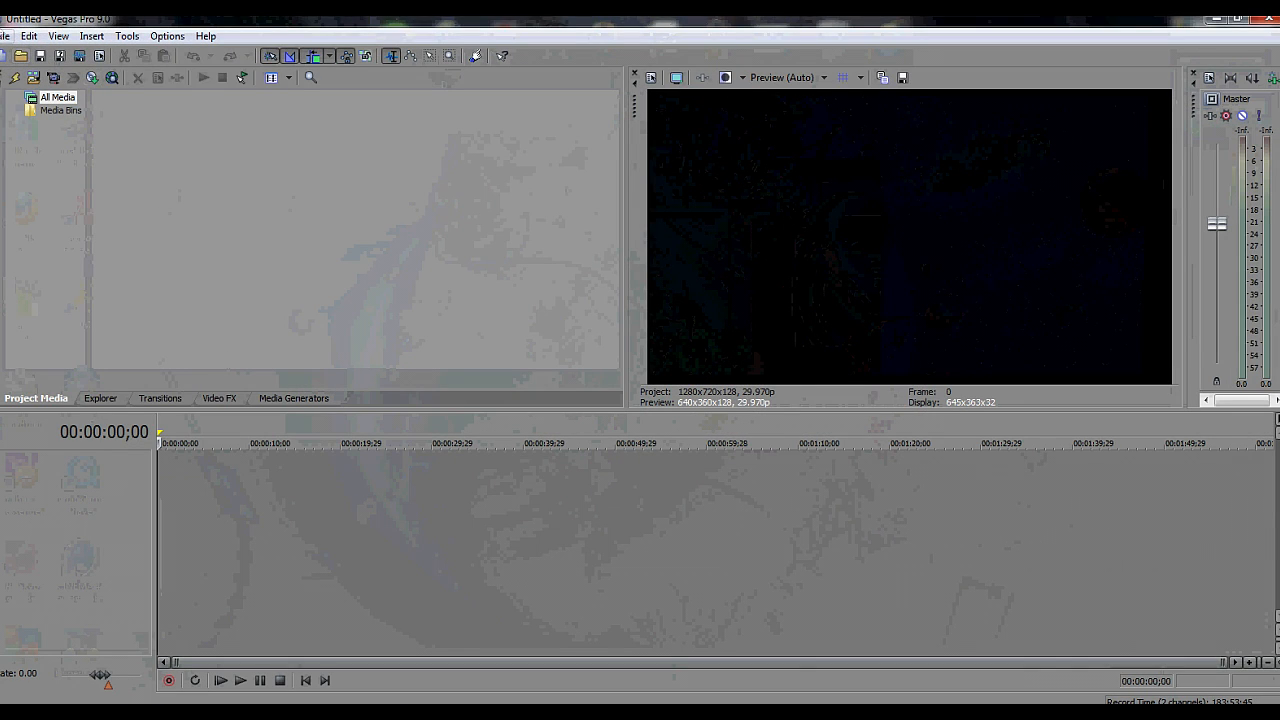
Step: Import the snowy gameplay video via File > Import > Media, browsing into the libraries
click(8, 36)
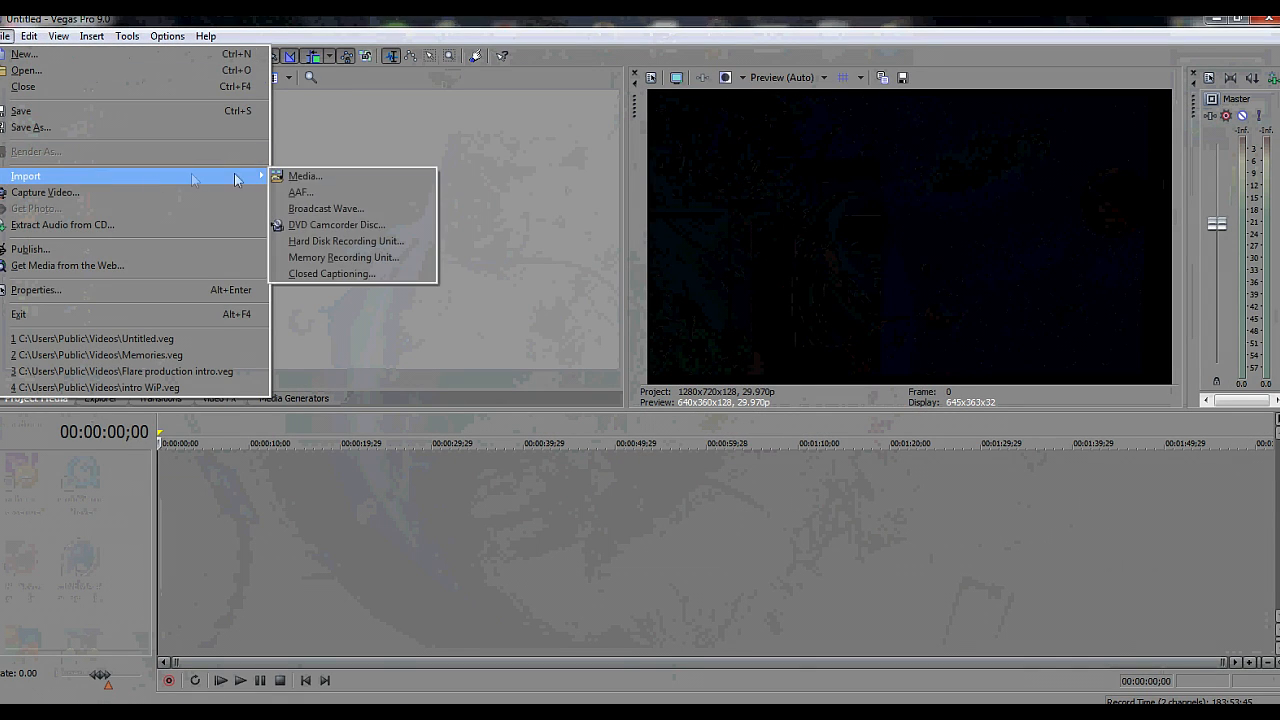
click(304, 176)
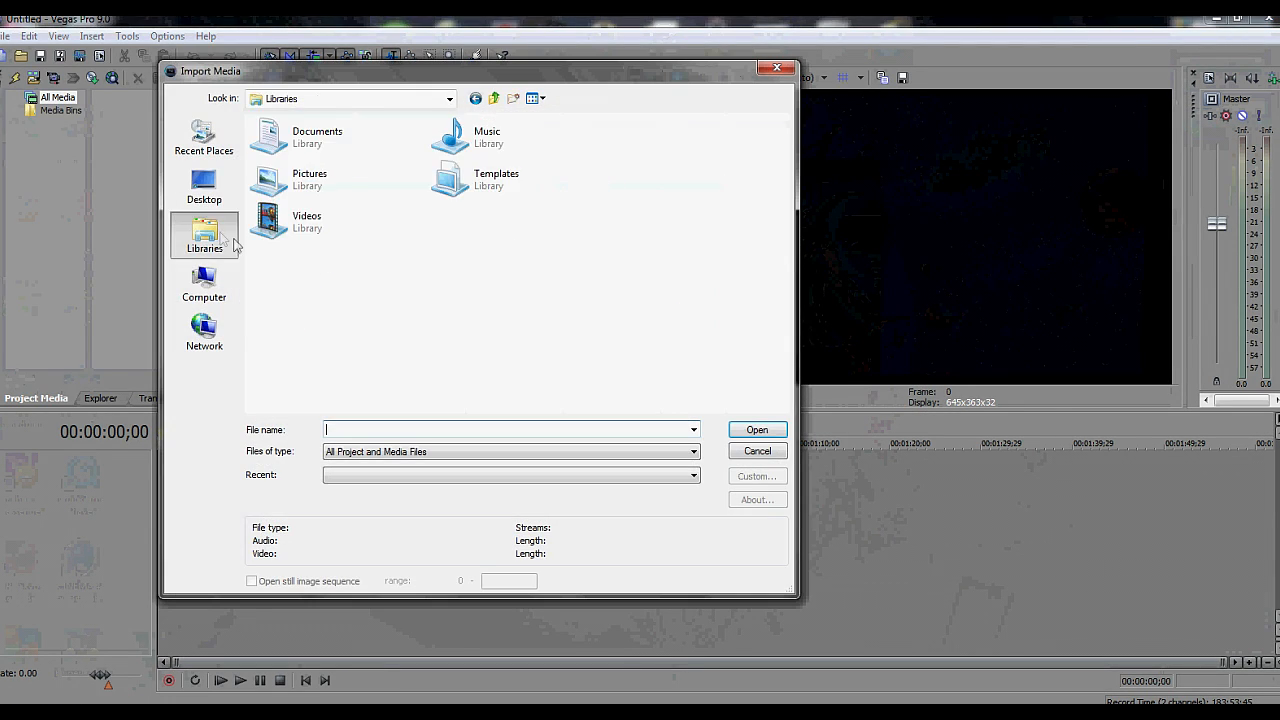
double_click(268, 220)
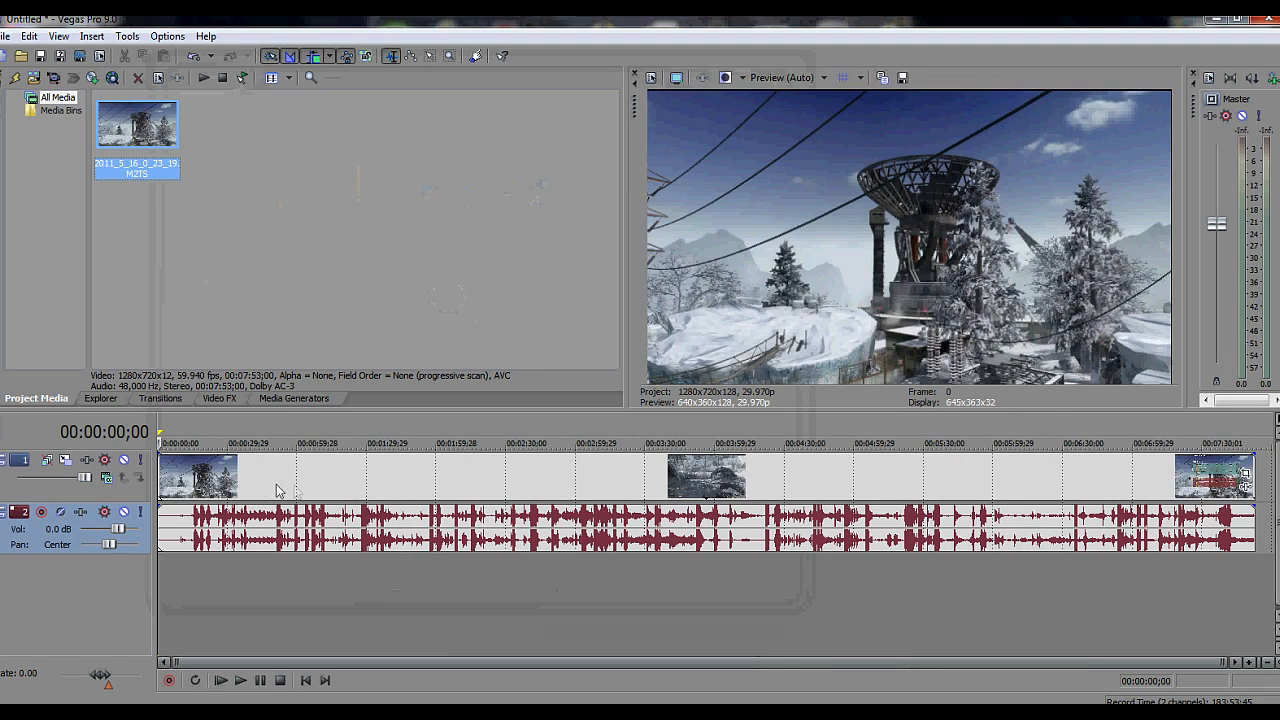
Step: Split the gameplay clip near its start and delete the unwanted later part
click(272, 476)
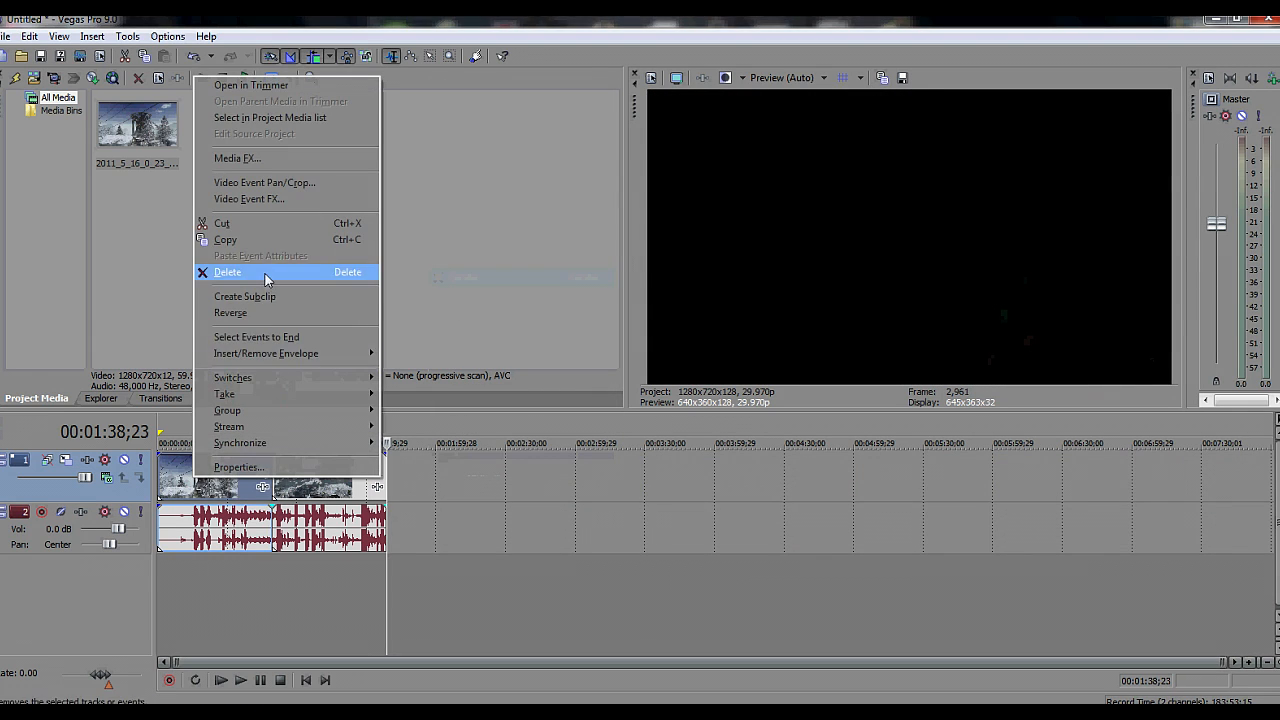
click(228, 272)
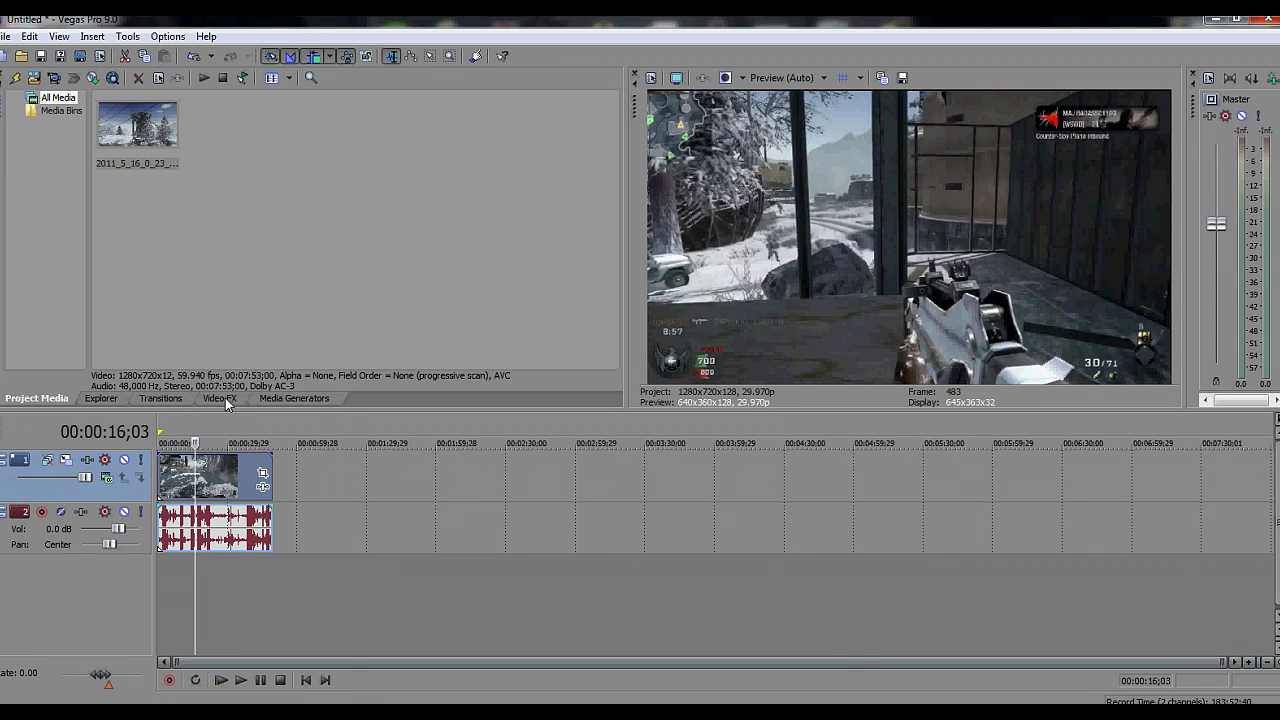
Step: Apply the NewBlue Cartoonr Cel Animation preset from Video FX to the trimmed clip
click(220, 398)
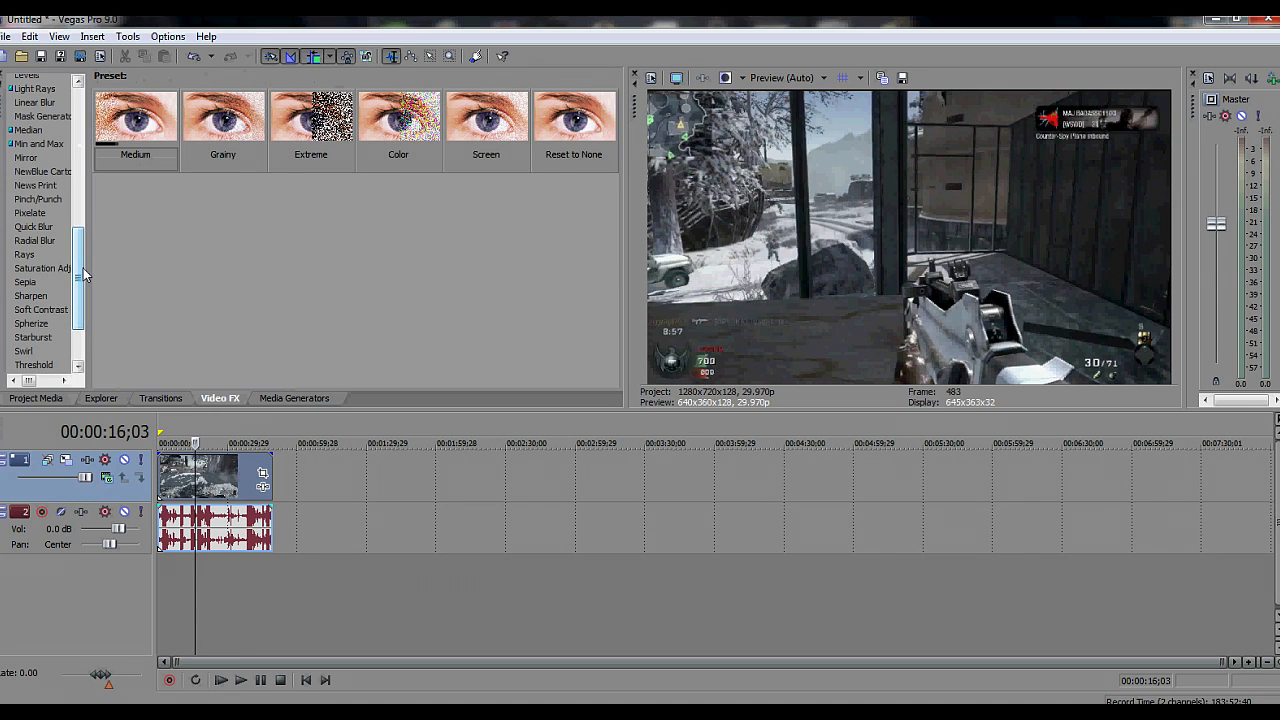
click(42, 172)
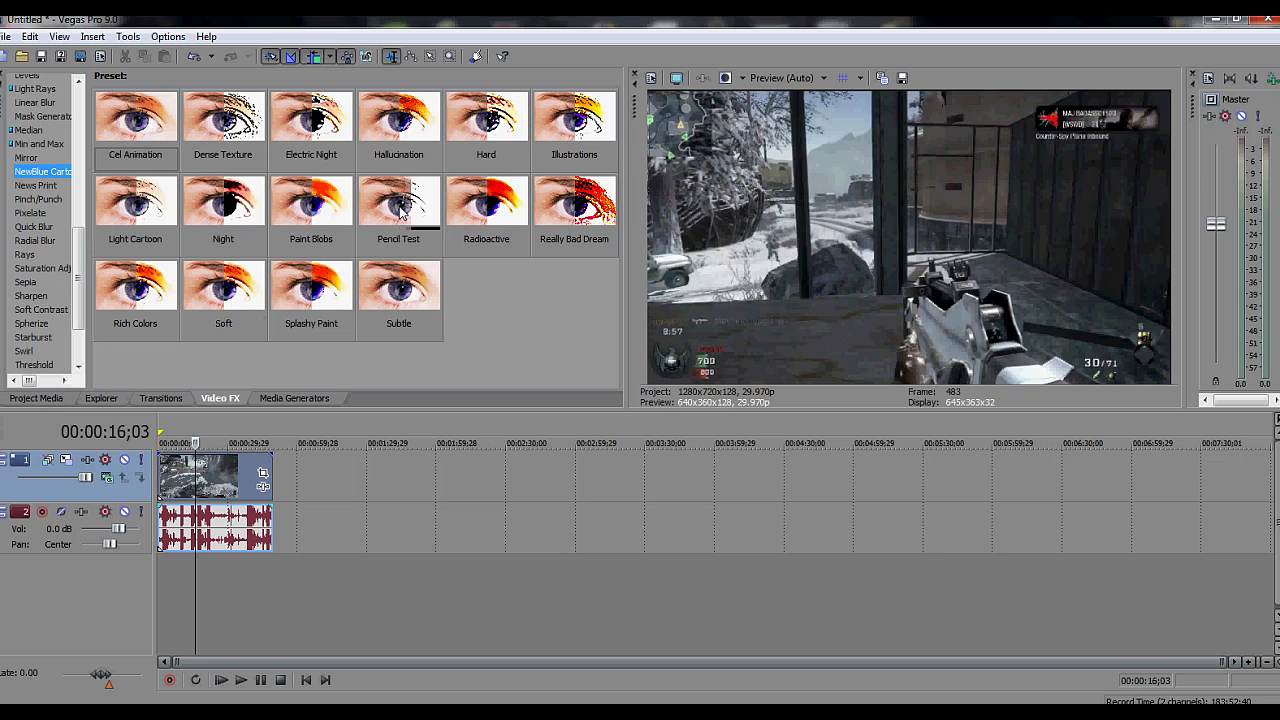
click(398, 200)
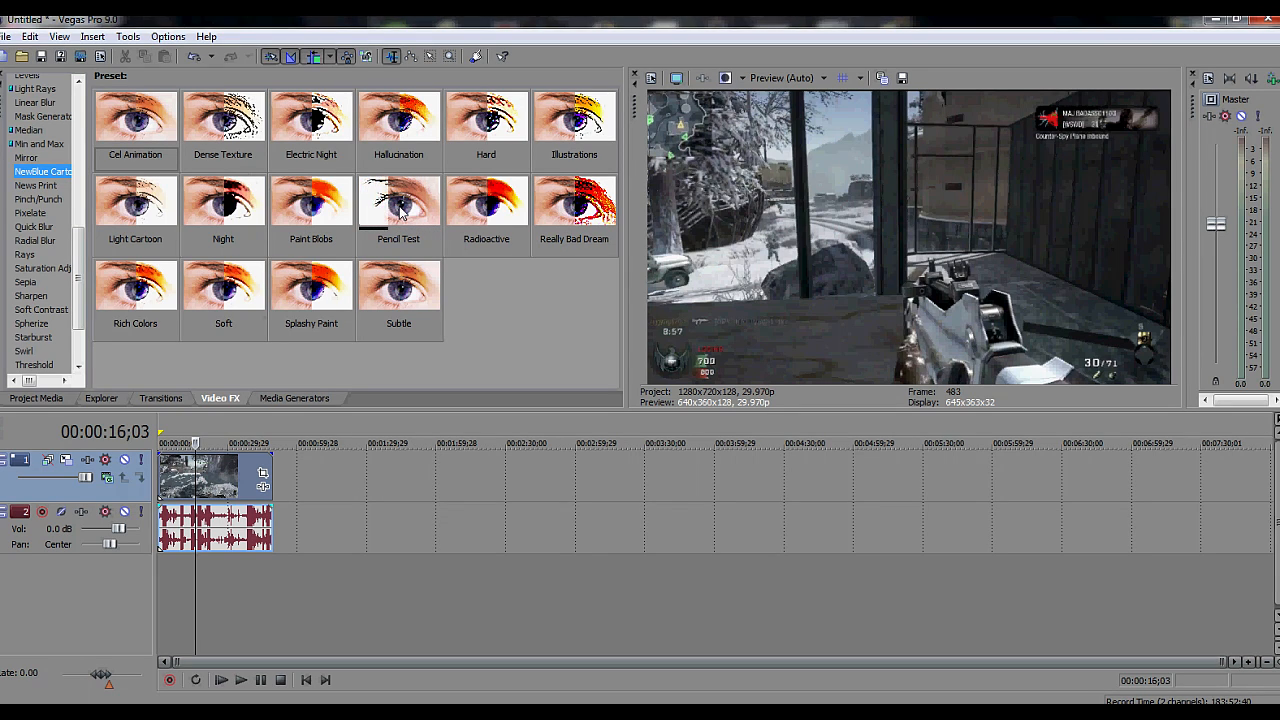
click(136, 116)
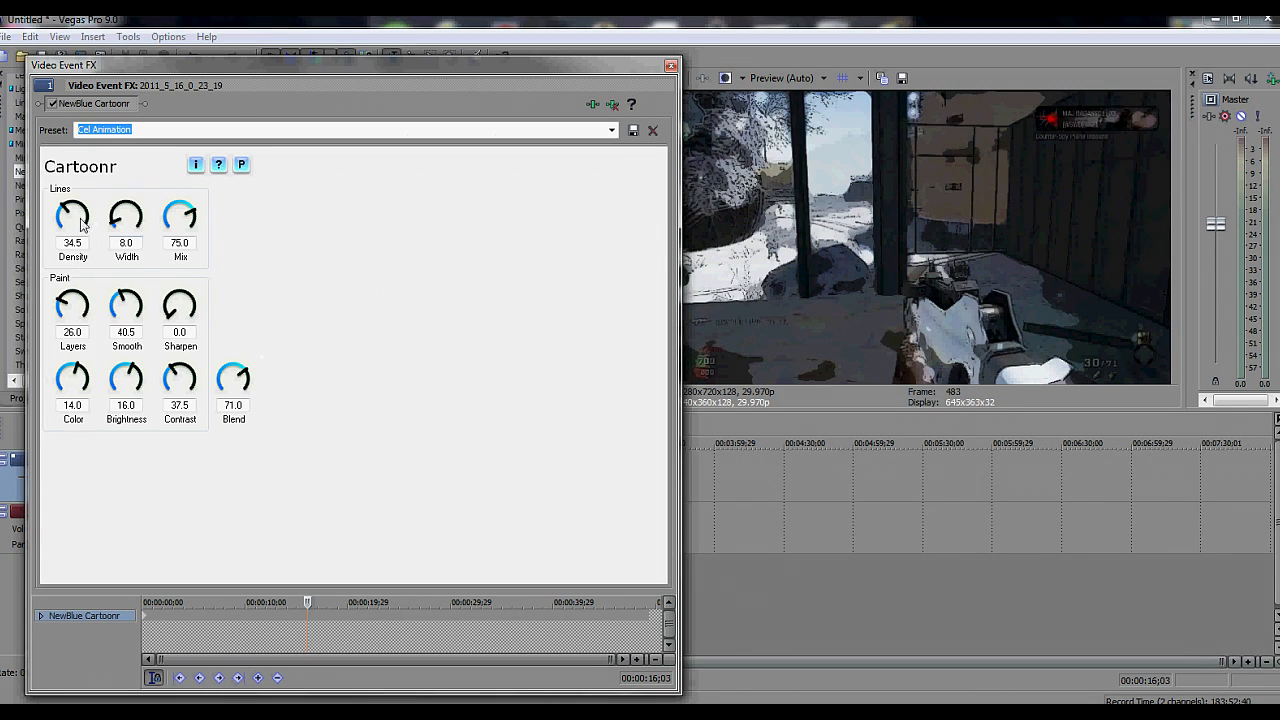
mouse_move(72, 304)
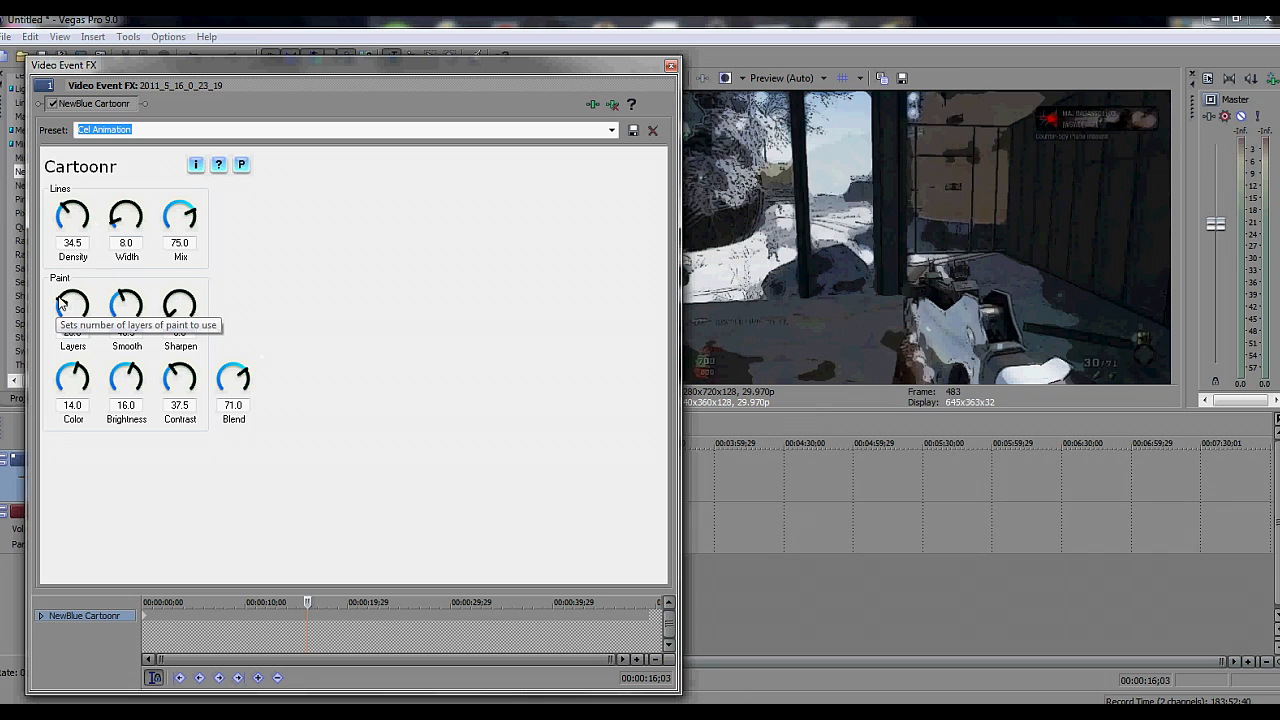
Step: Set paint Layers to 100 and bring Smooth, Brightness and Contrast down to 0
drag(72, 304, 72, 290)
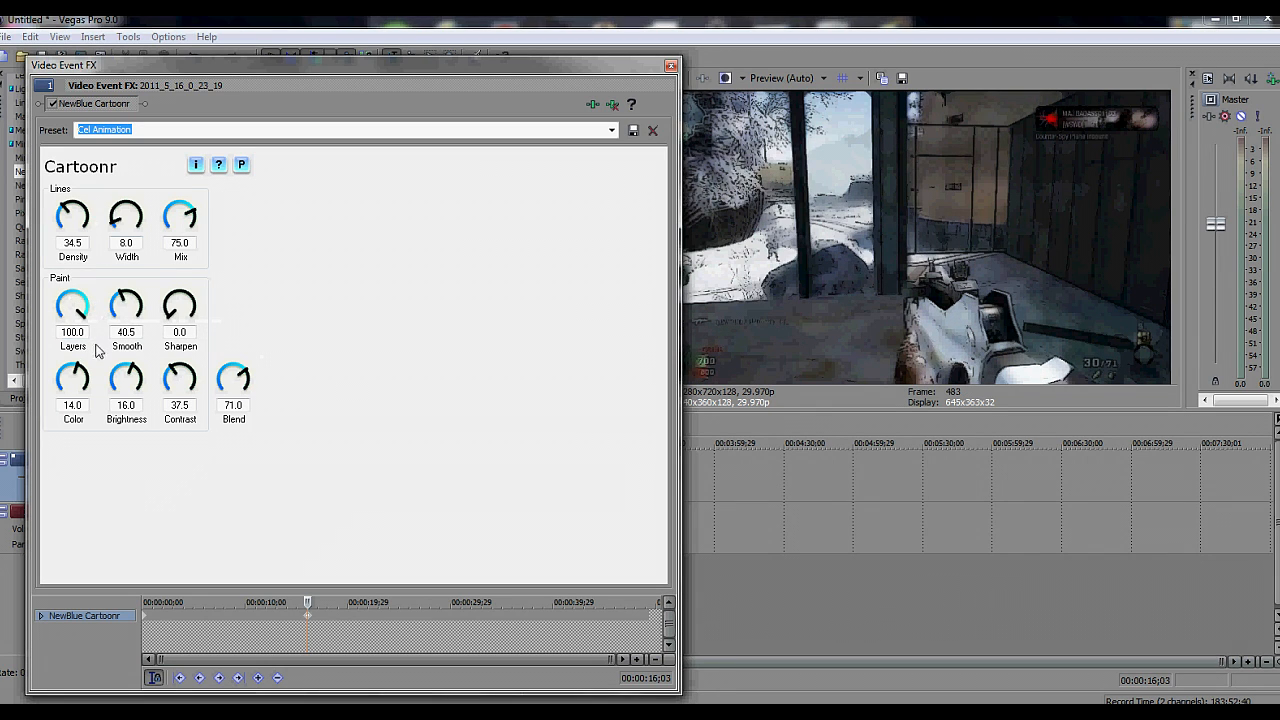
mouse_move(148, 290)
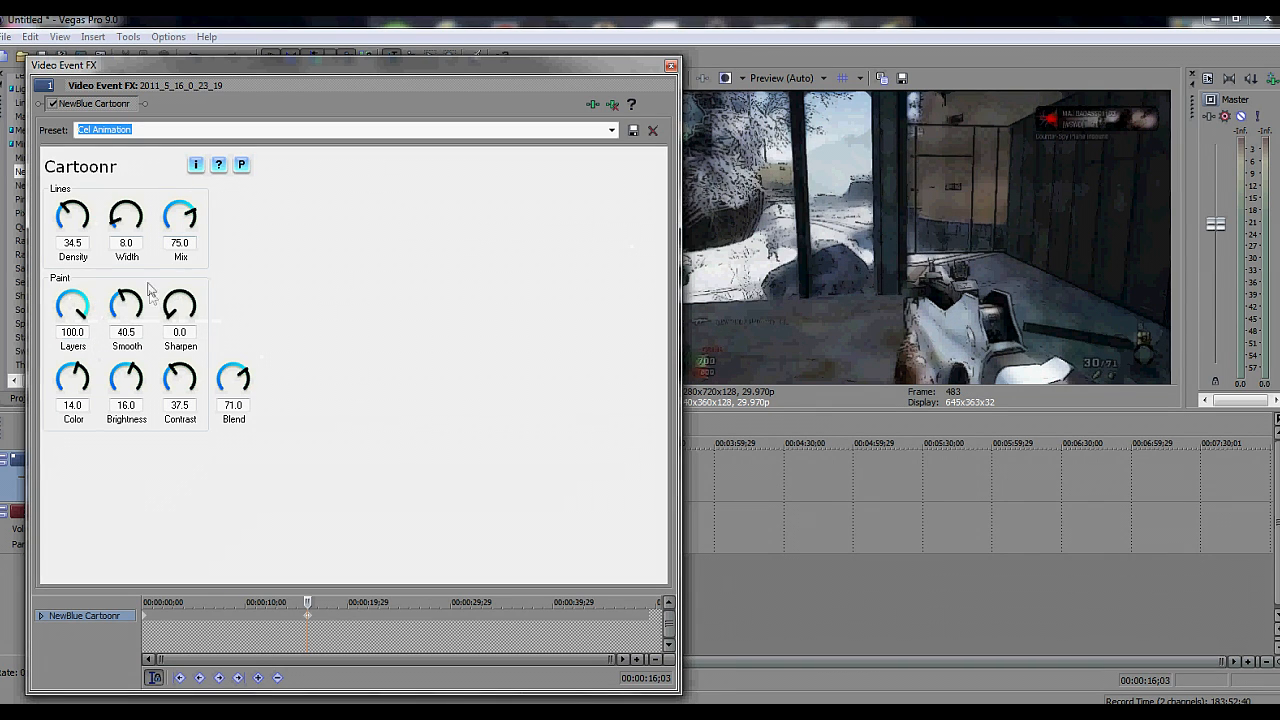
mouse_move(126, 304)
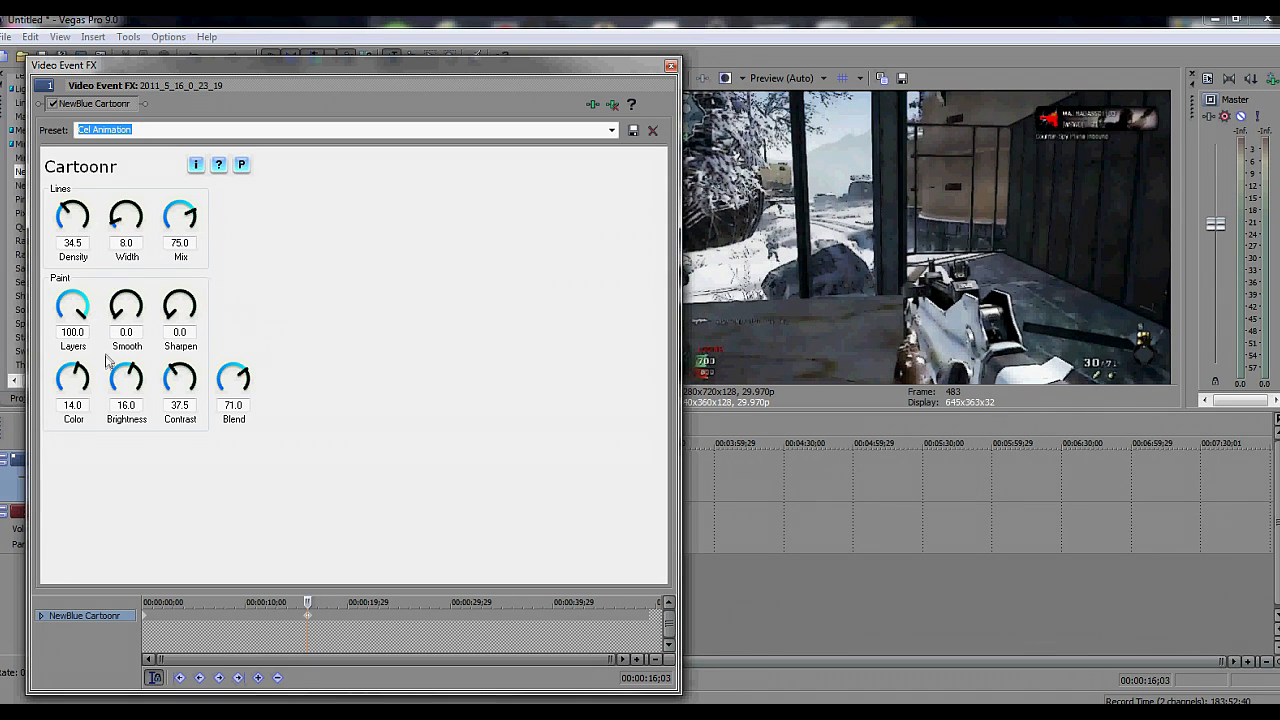
drag(126, 304, 160, 300)
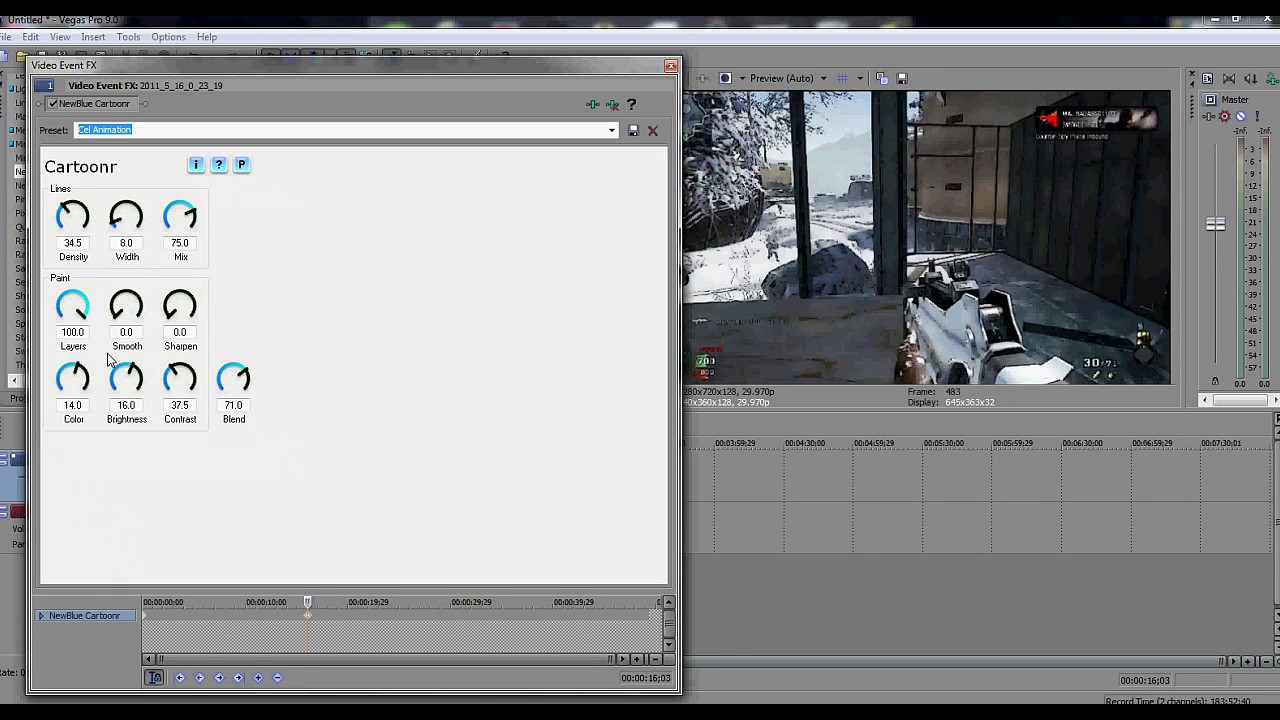
mouse_move(180, 308)
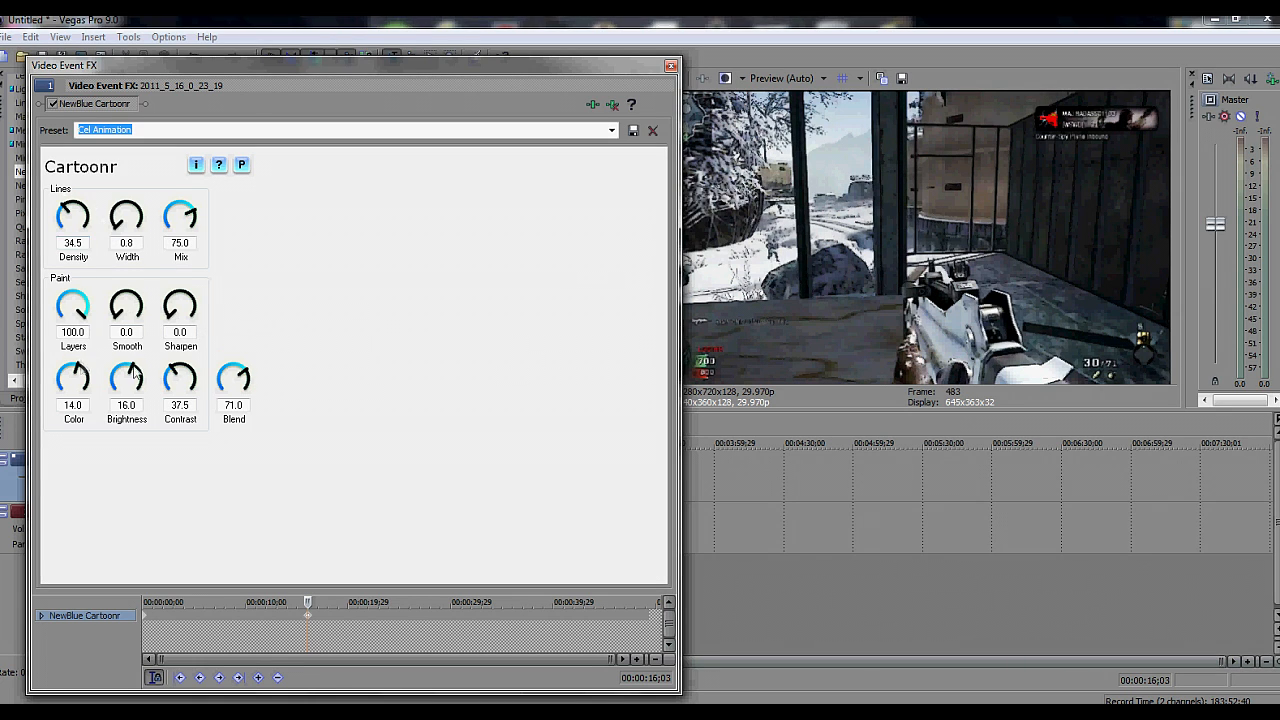
drag(126, 376, 126, 400)
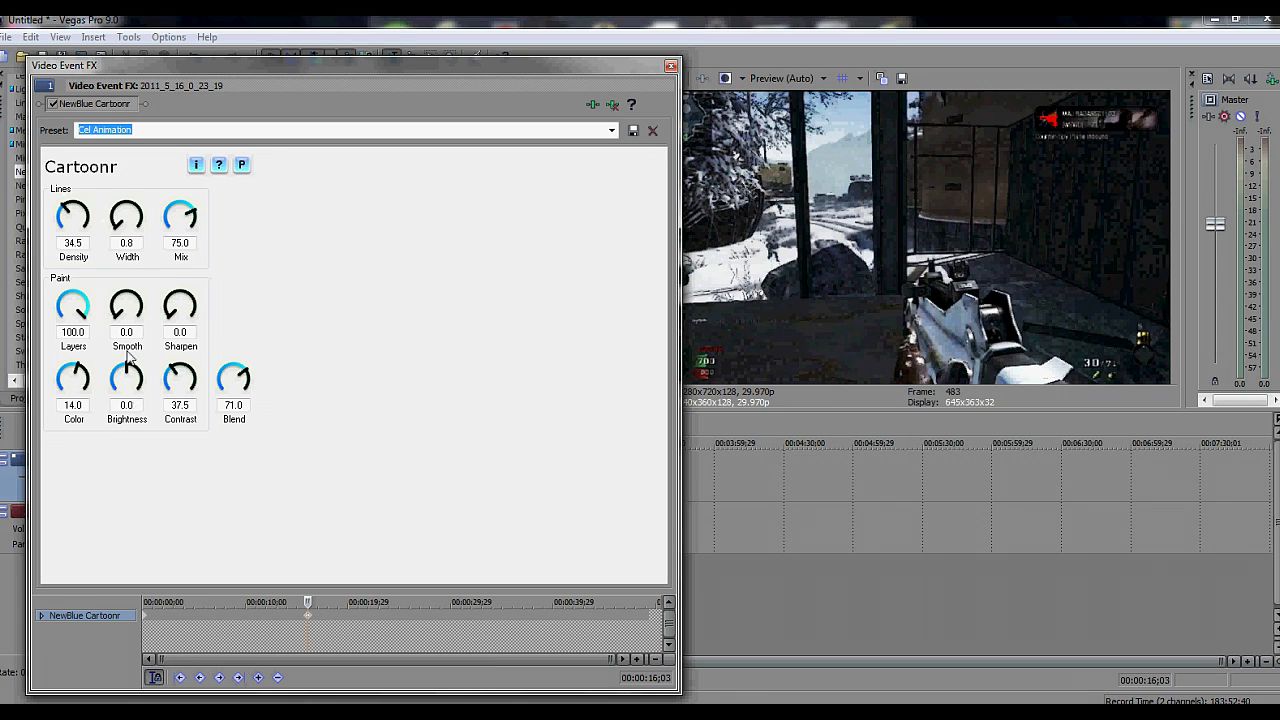
drag(180, 378, 180, 390)
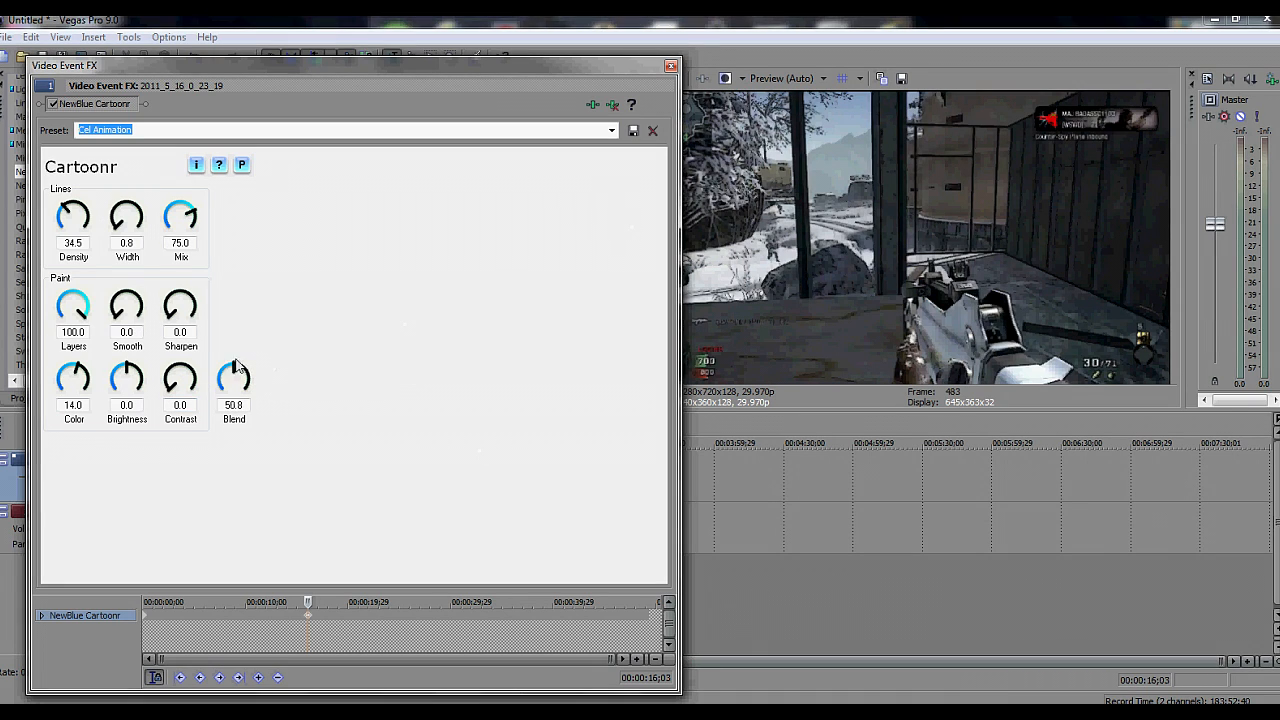
Step: Work the Blend knob through several values and settle it at about 61.6
drag(234, 376, 218, 430)
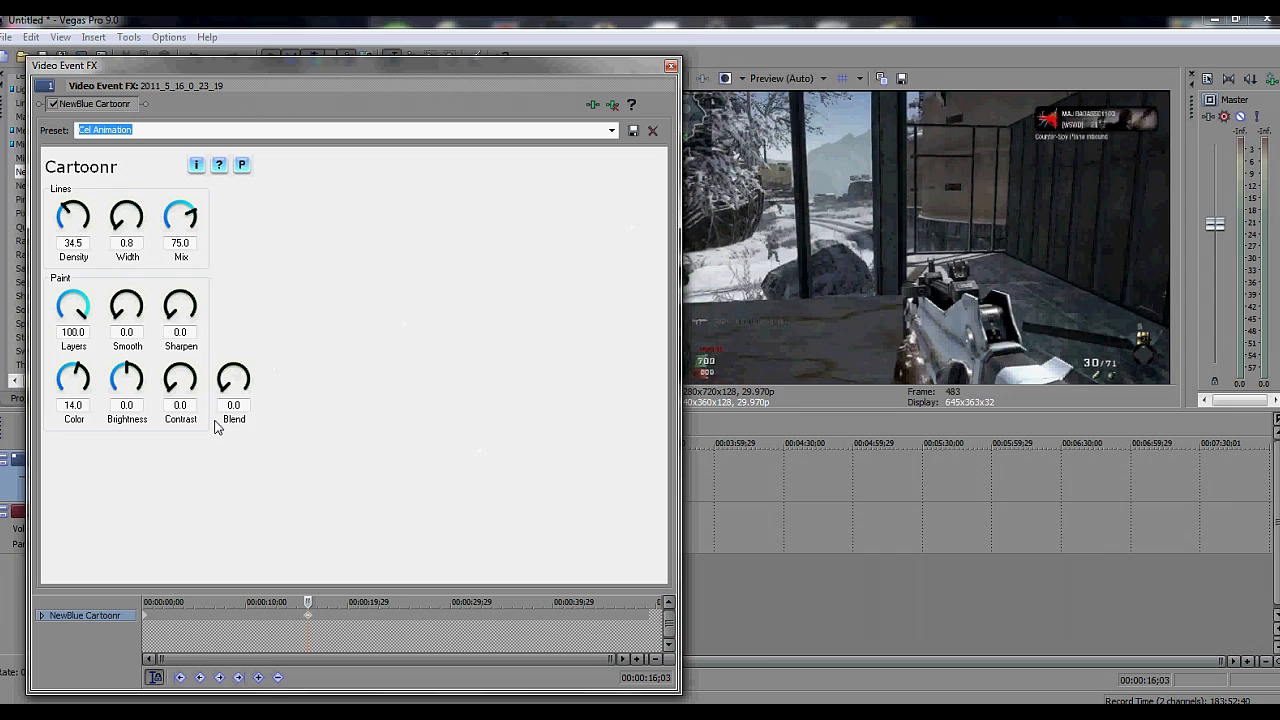
drag(232, 378, 220, 378)
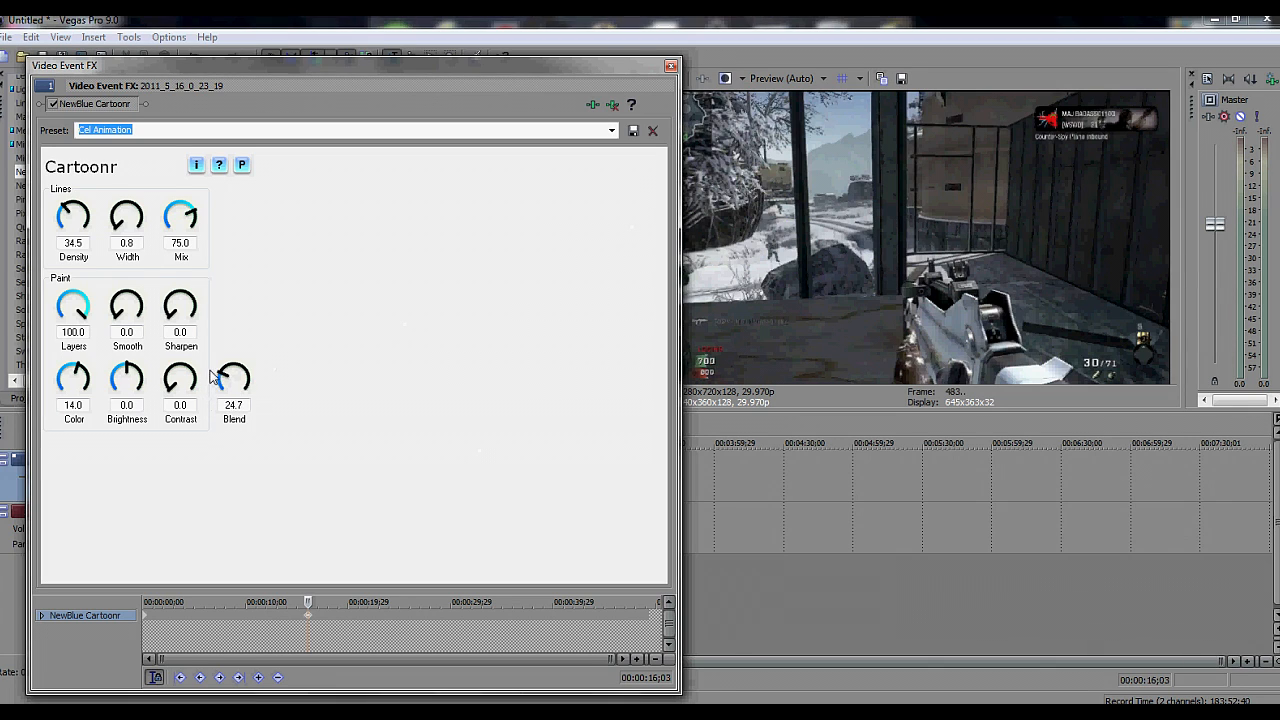
drag(232, 376, 240, 360)
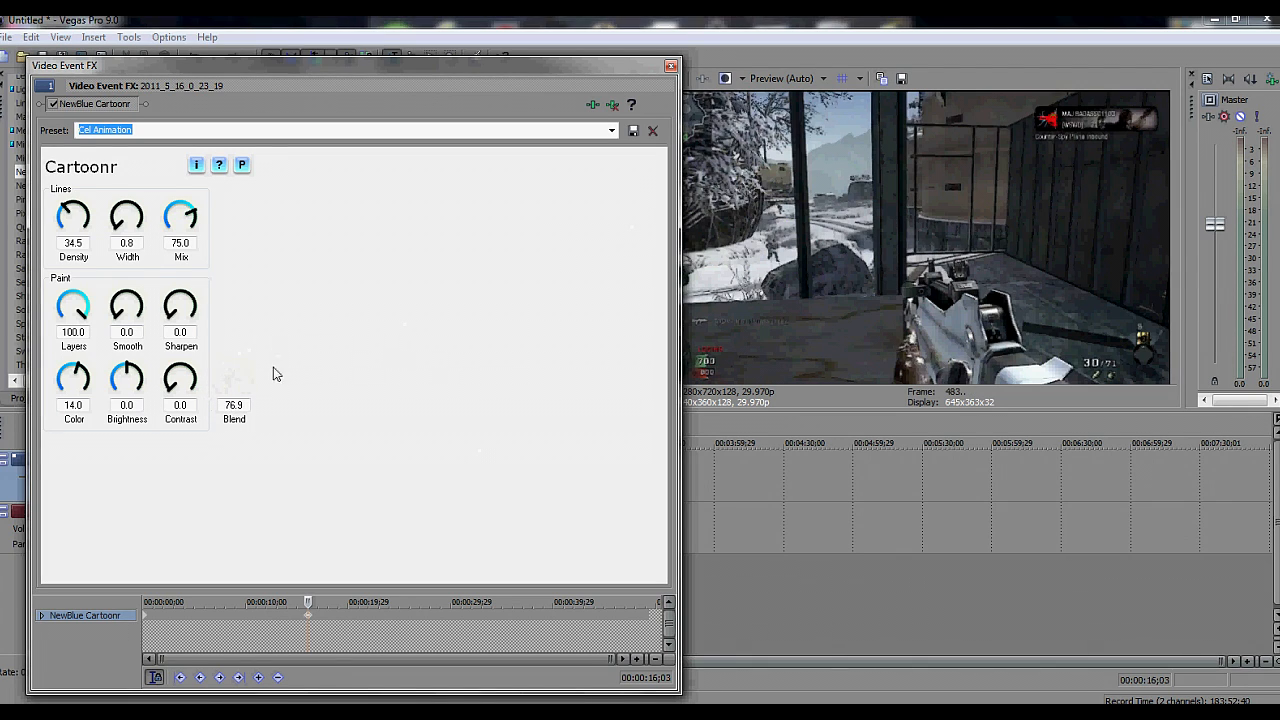
drag(232, 376, 244, 390)
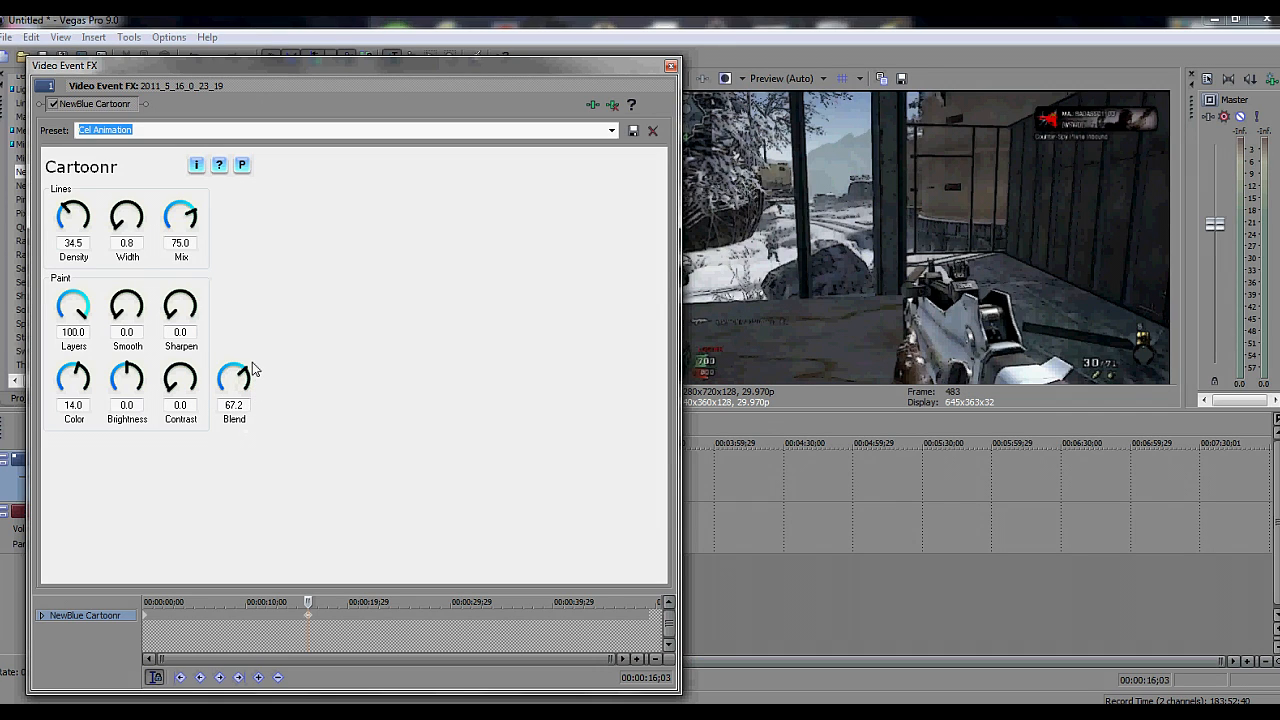
drag(234, 378, 250, 390)
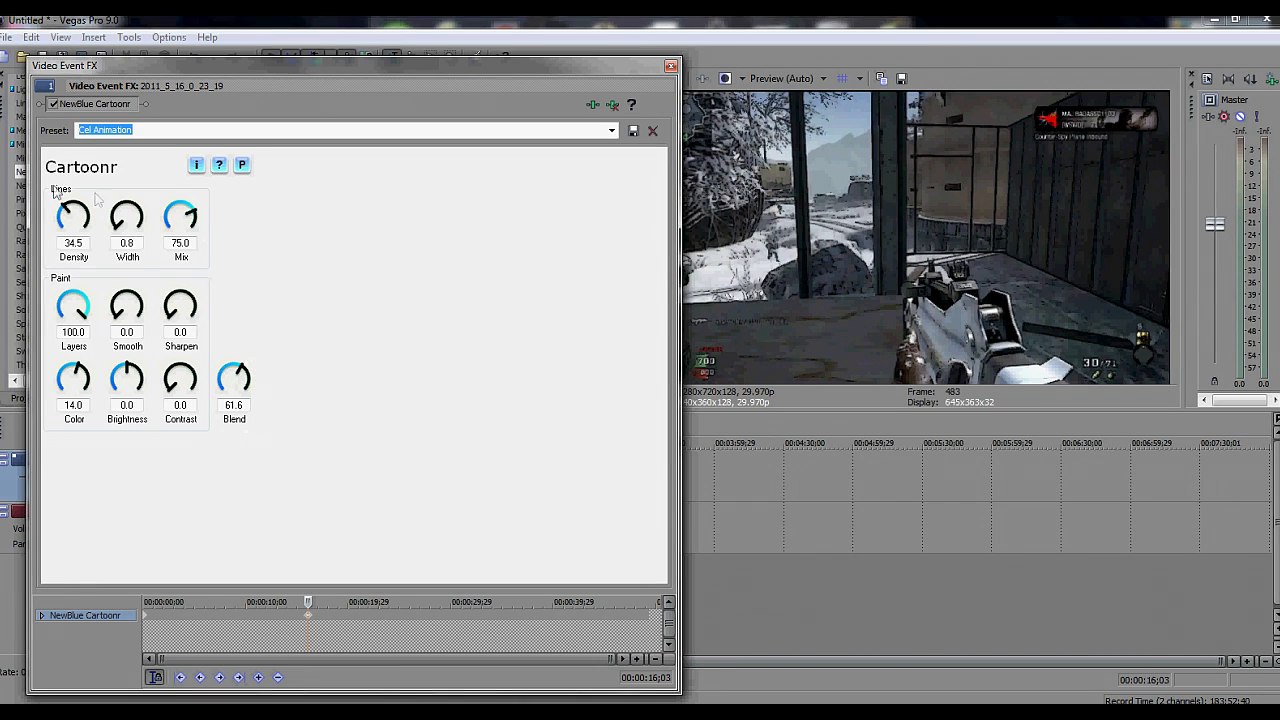
Step: Raise the line Density to about 39
drag(74, 216, 74, 260)
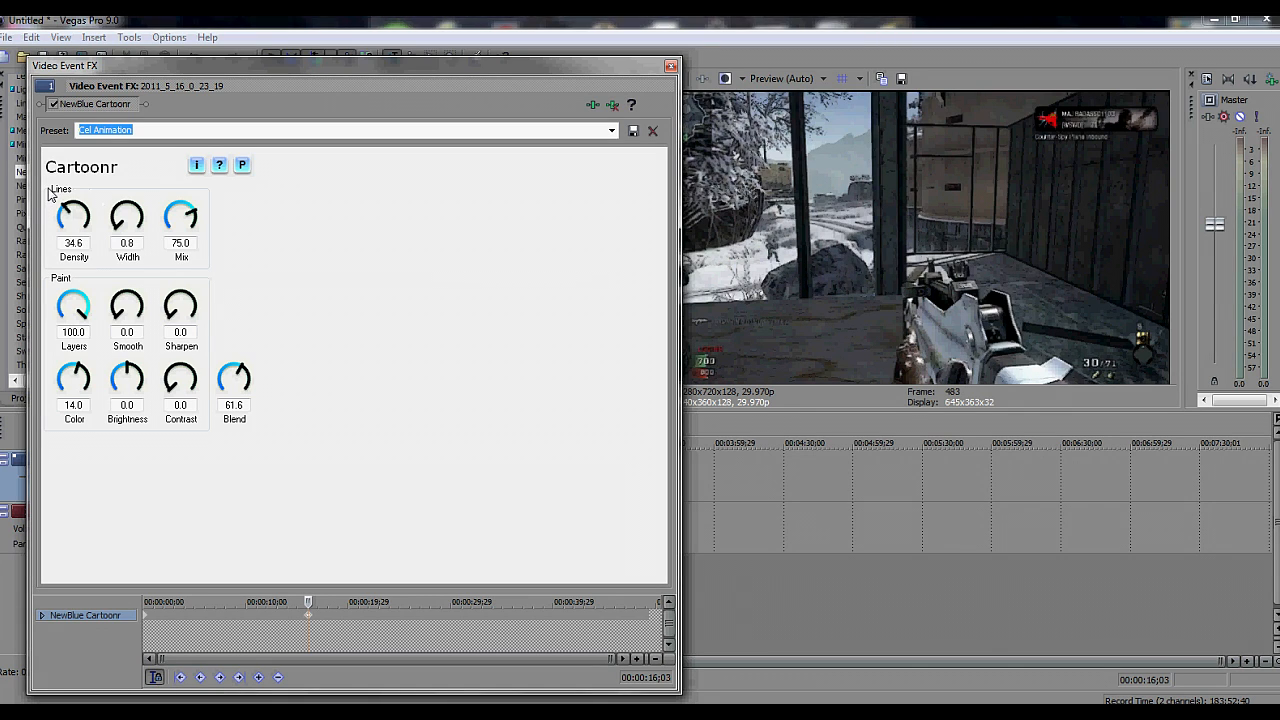
drag(72, 216, 76, 210)
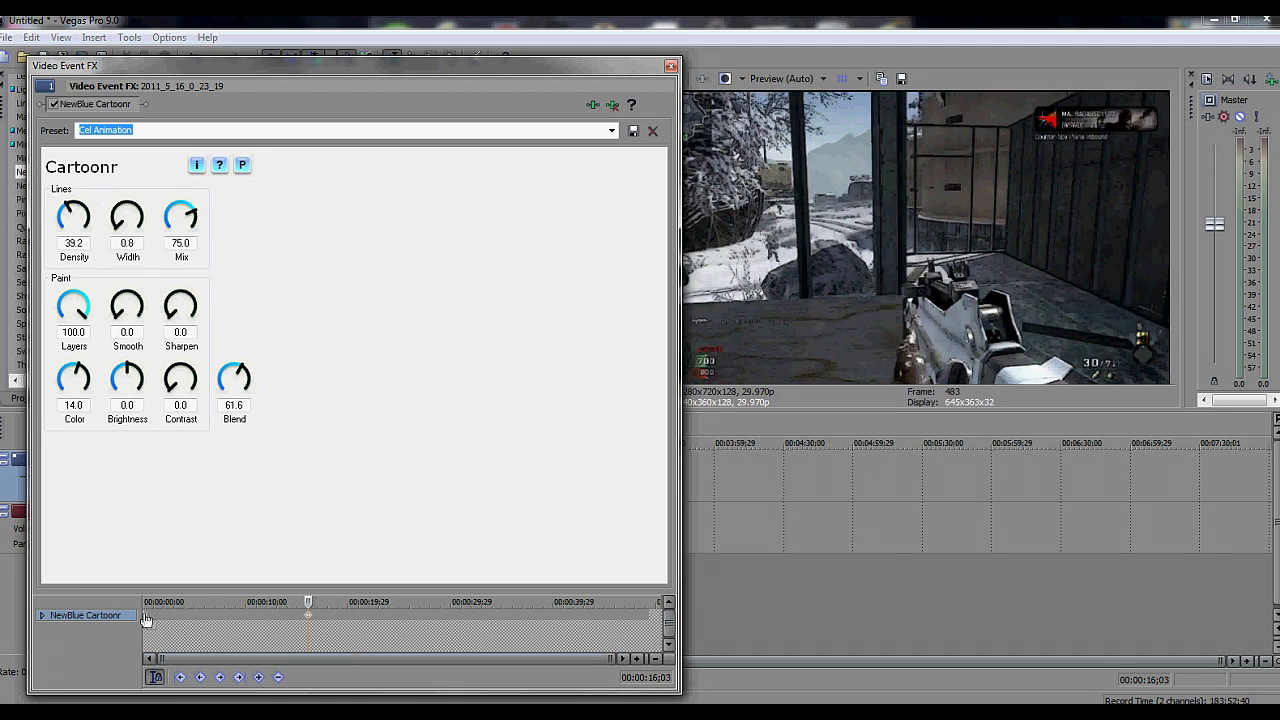
right_click(160, 602)
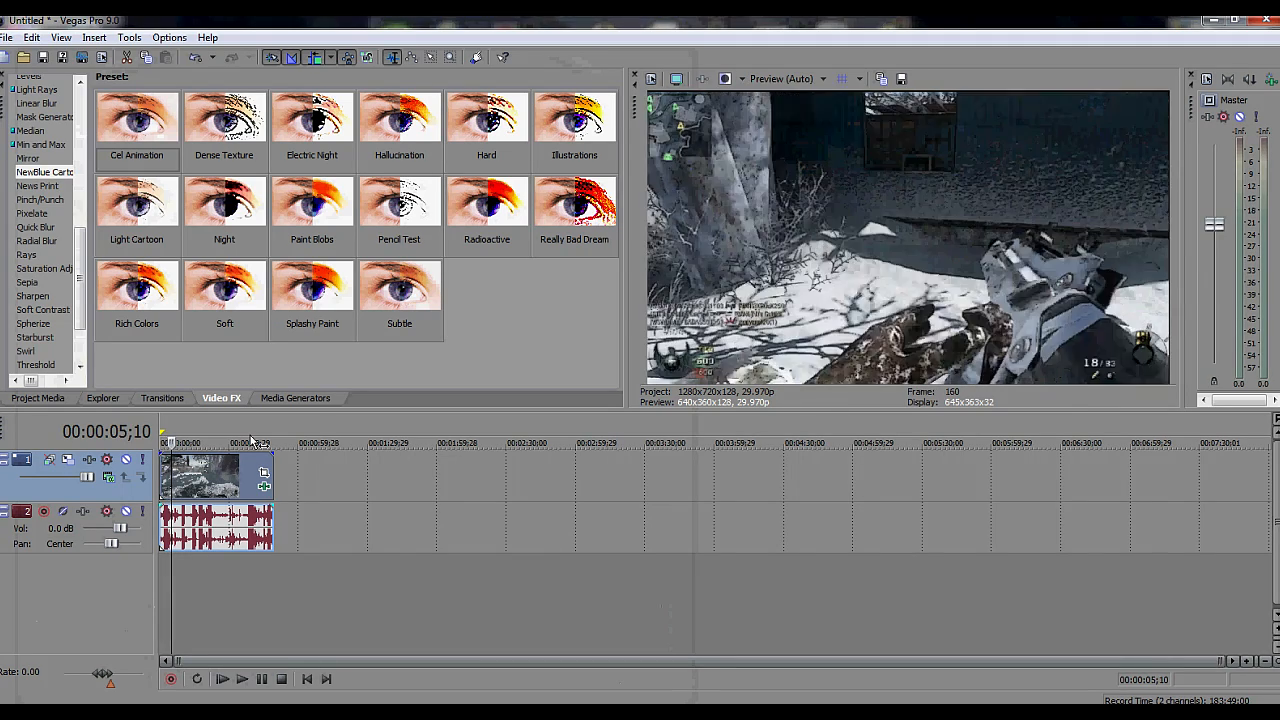
Step: Play back the Cartoonr-styled clip for about 35 seconds, then stop playback
click(222, 680)
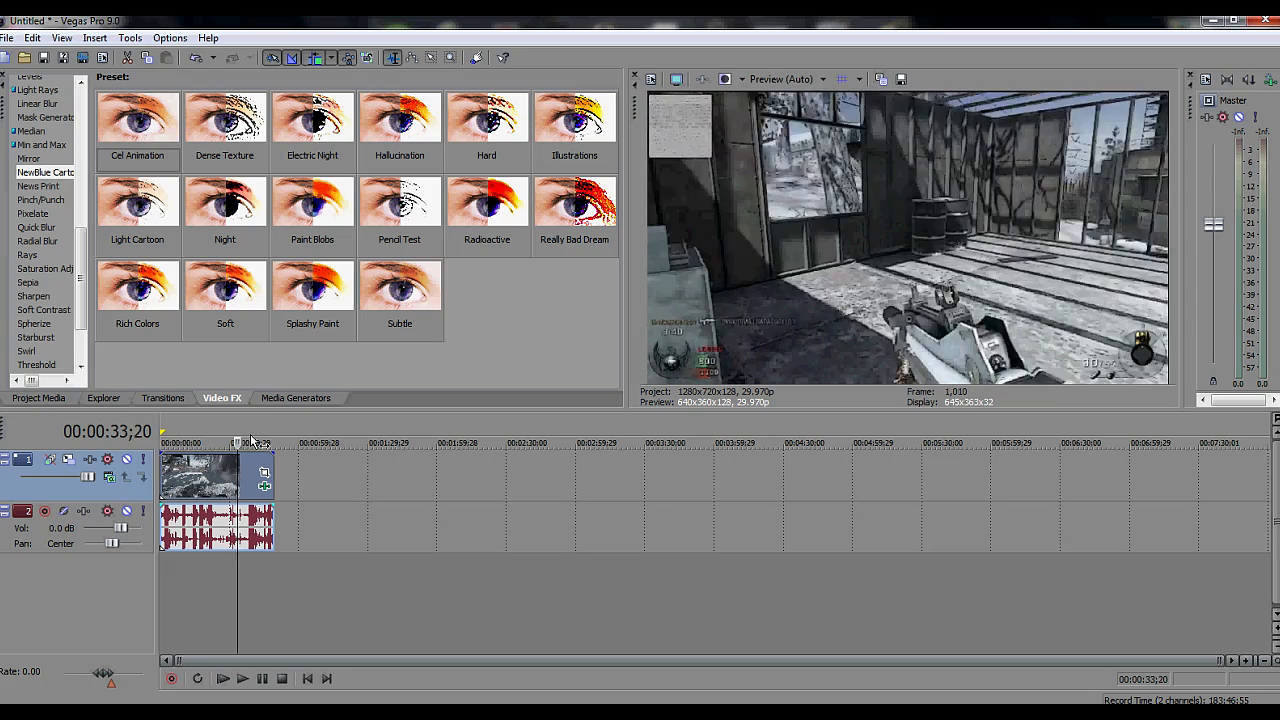
click(242, 680)
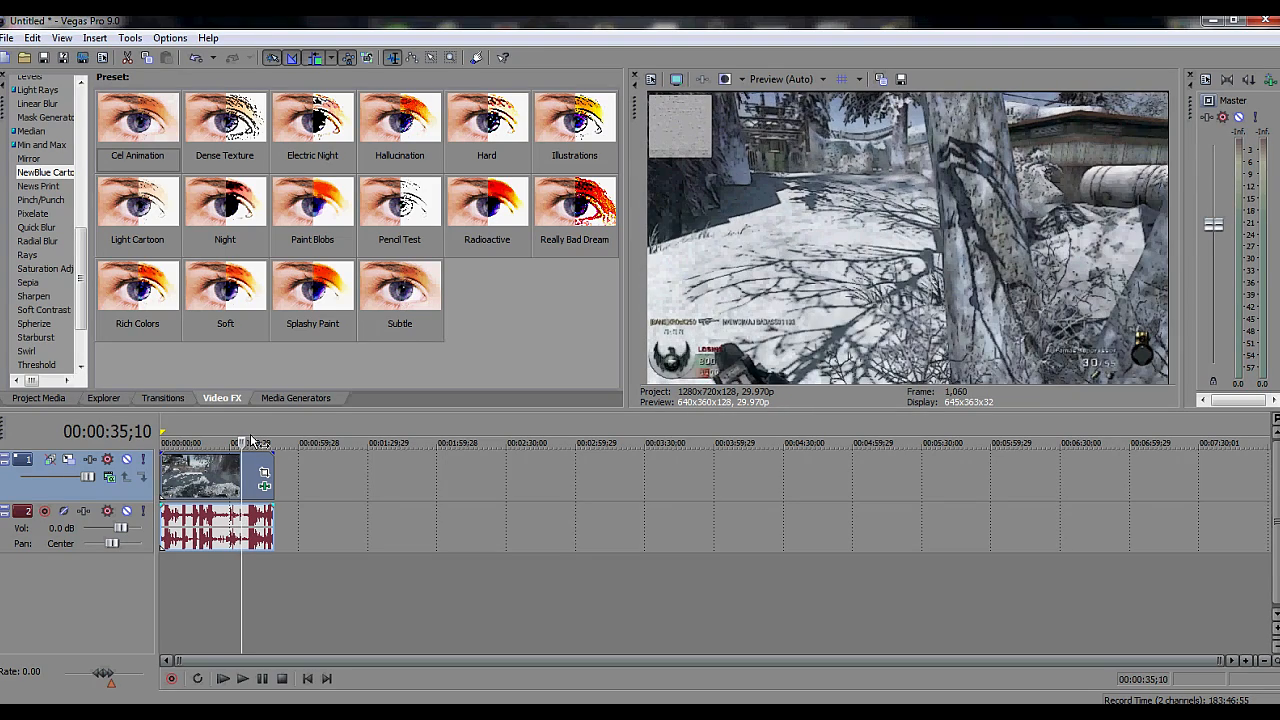